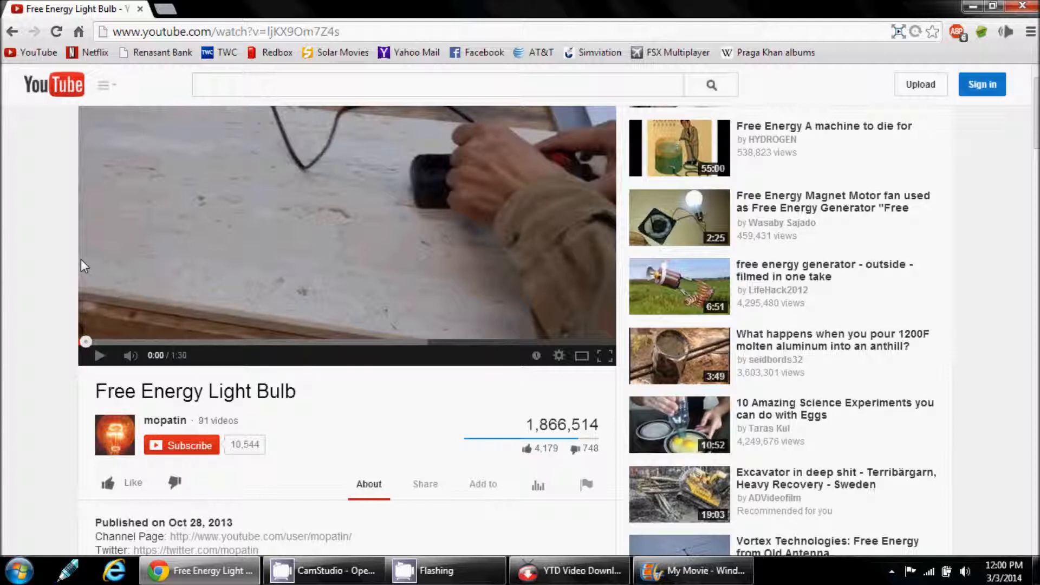
mouse_move(204, 223)
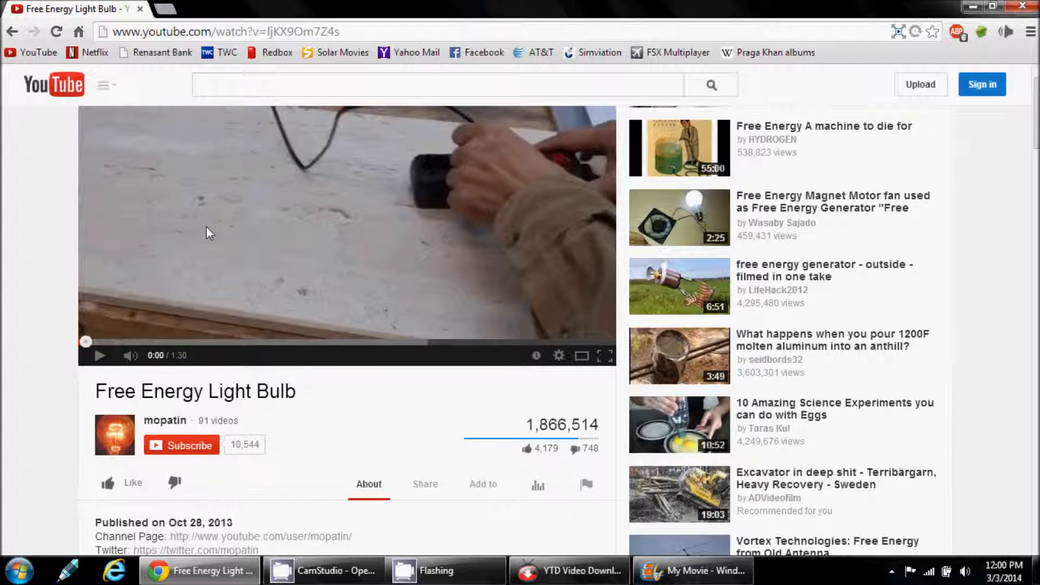
mouse_move(503, 528)
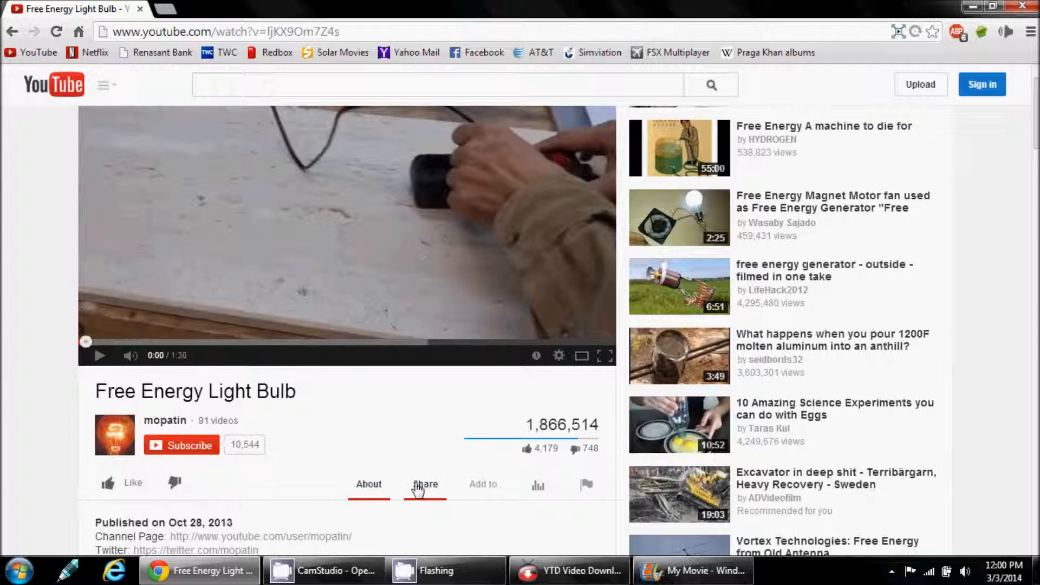
- Copy the short youtu.be share link of the Free Energy Light Bulb video
click(425, 484)
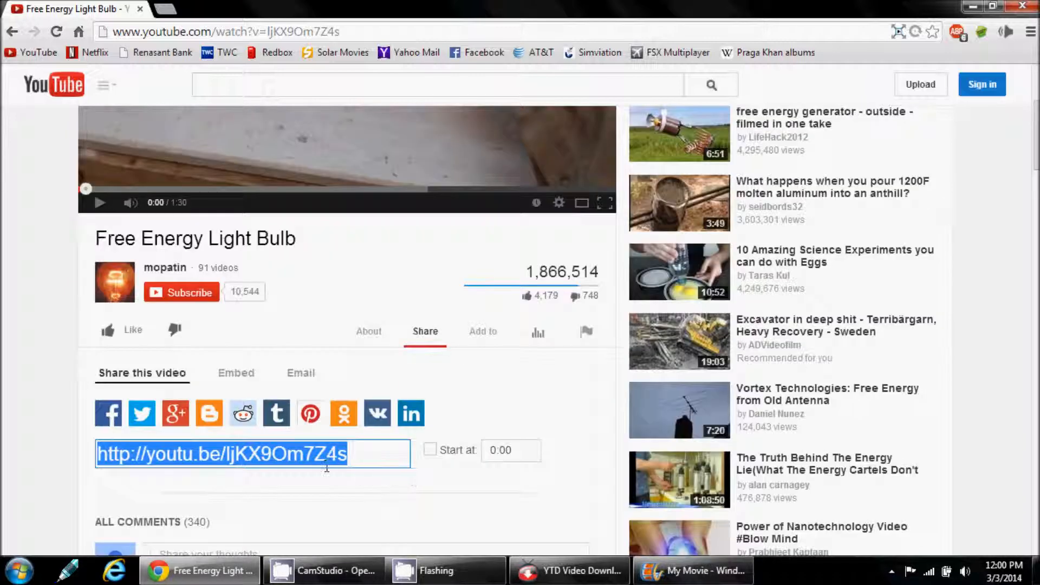
right_click(311, 469)
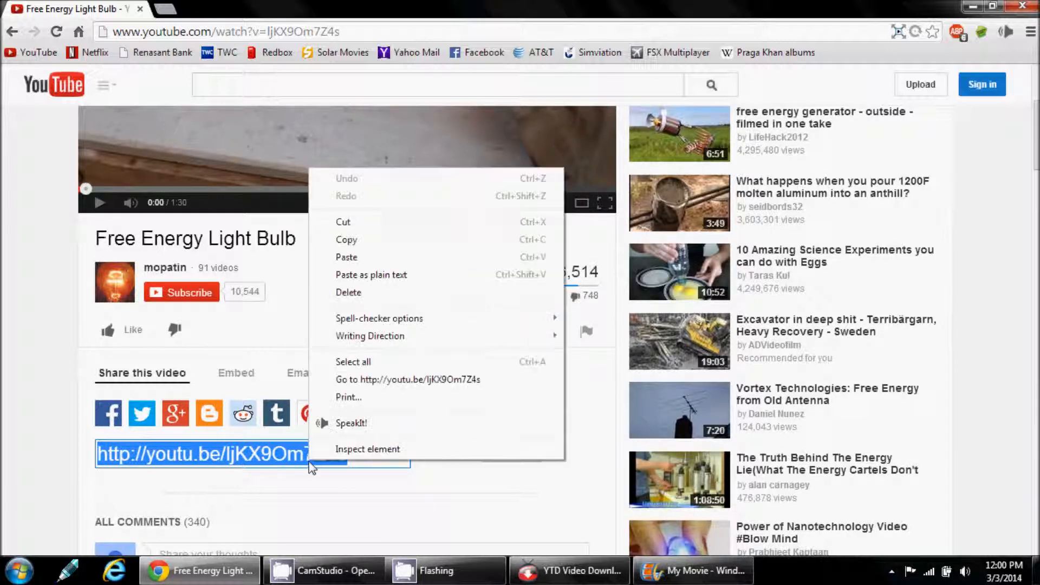
click(389, 282)
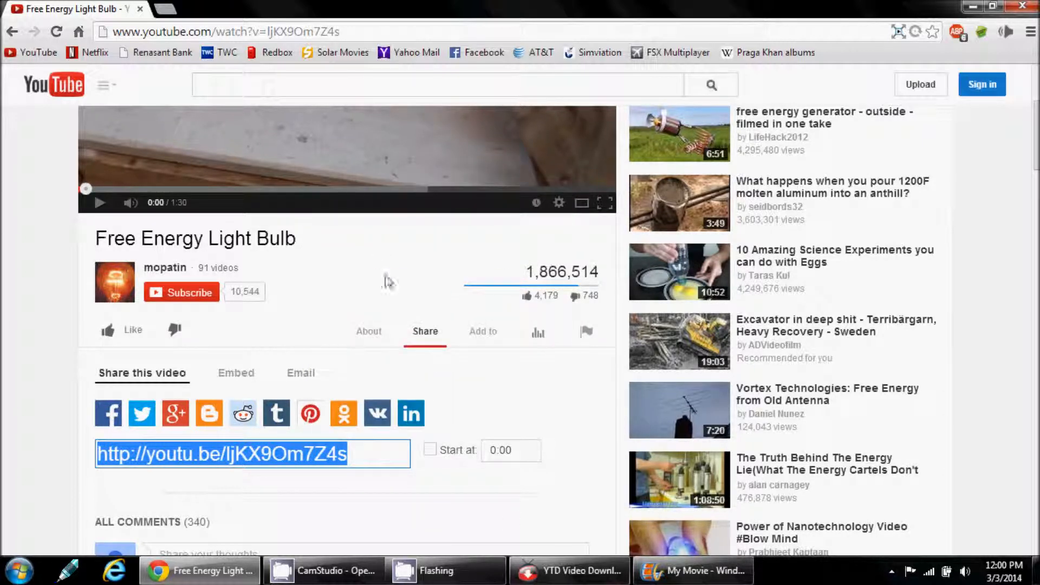
- Download the Free Energy Light Bulb video in YTD from the pasted link as a 14 MB MP4
click(582, 570)
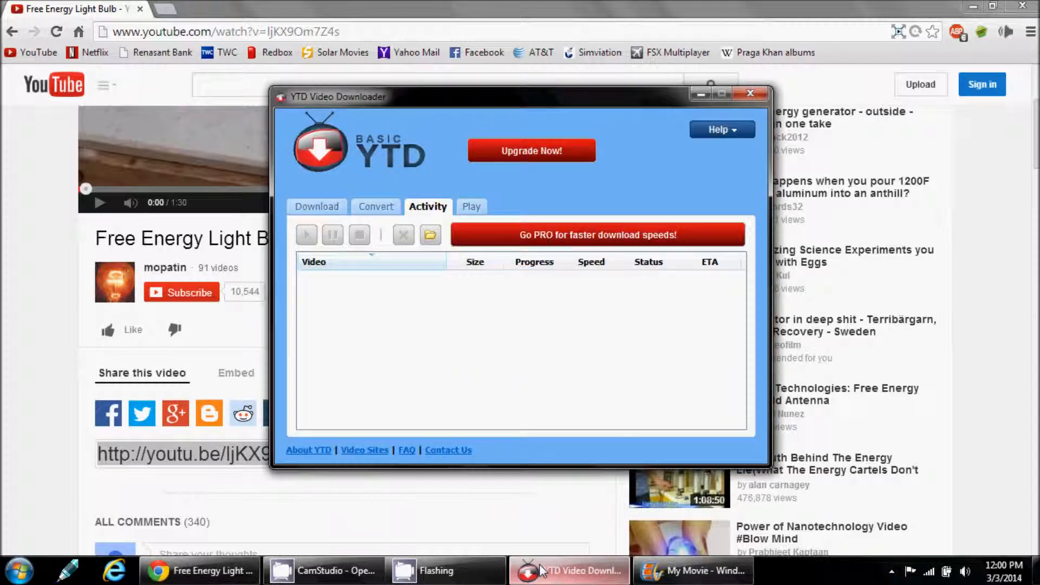
click(316, 206)
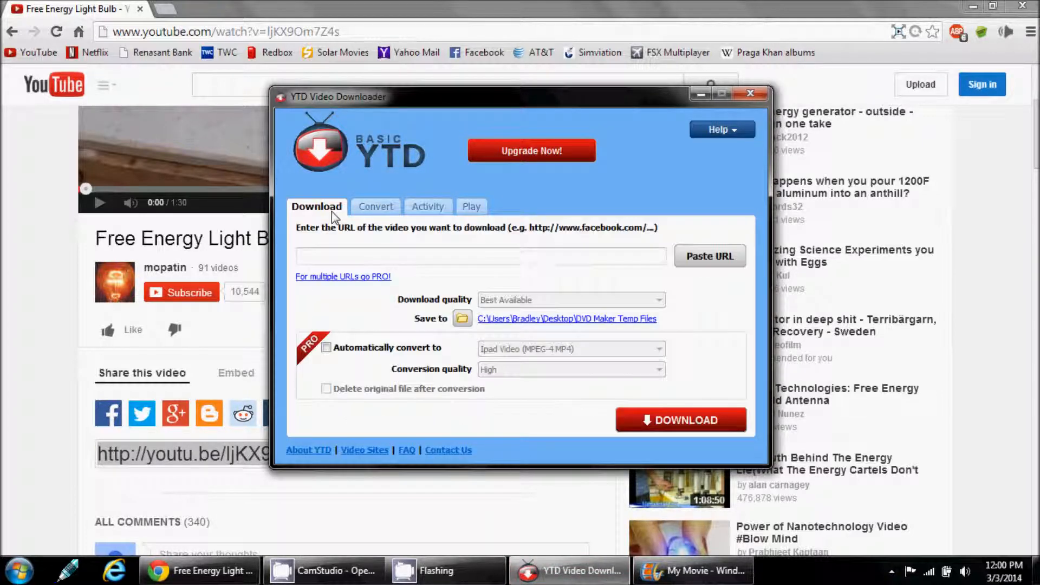
click(709, 256)
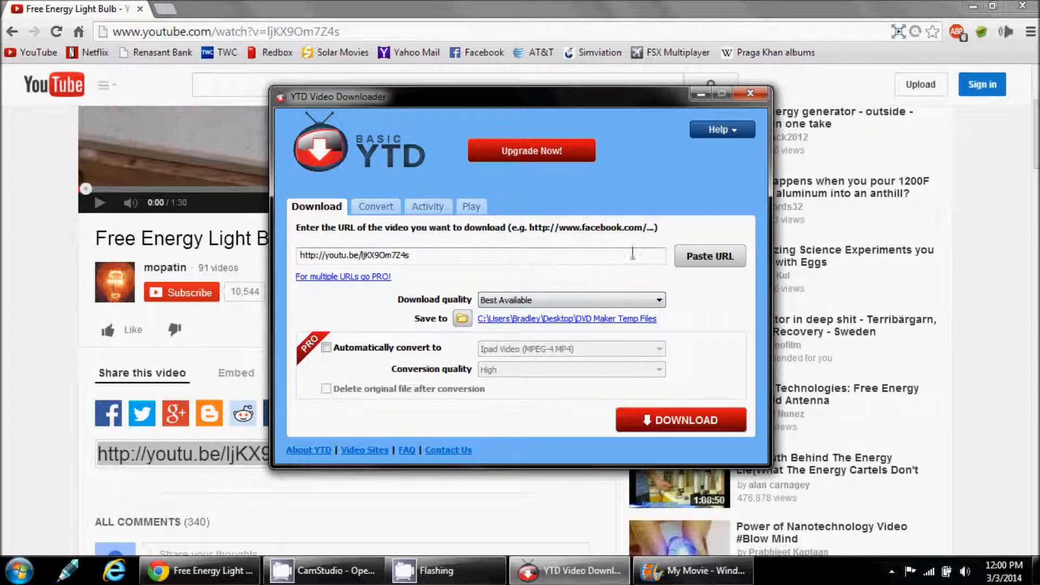
click(682, 420)
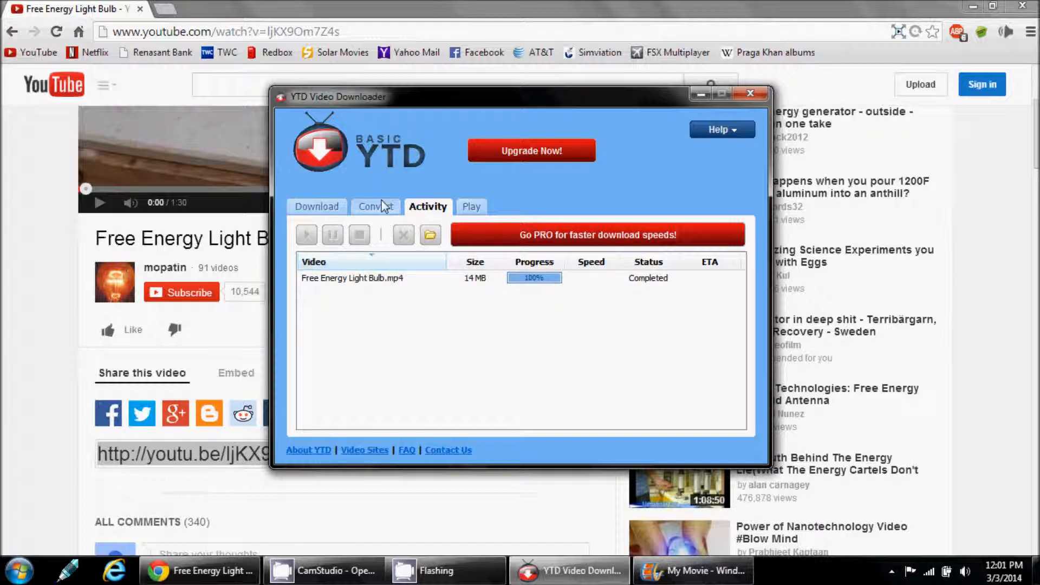
- Choose Free Energy Light Bulb.mp4 as the conversion source, leaving the MP3 output format unchanged
click(375, 206)
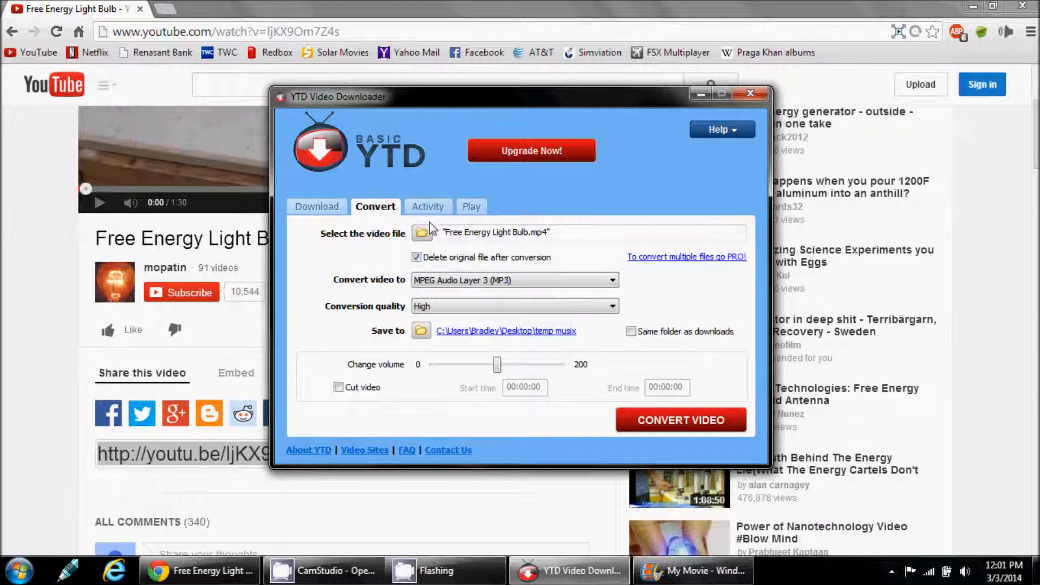
click(421, 233)
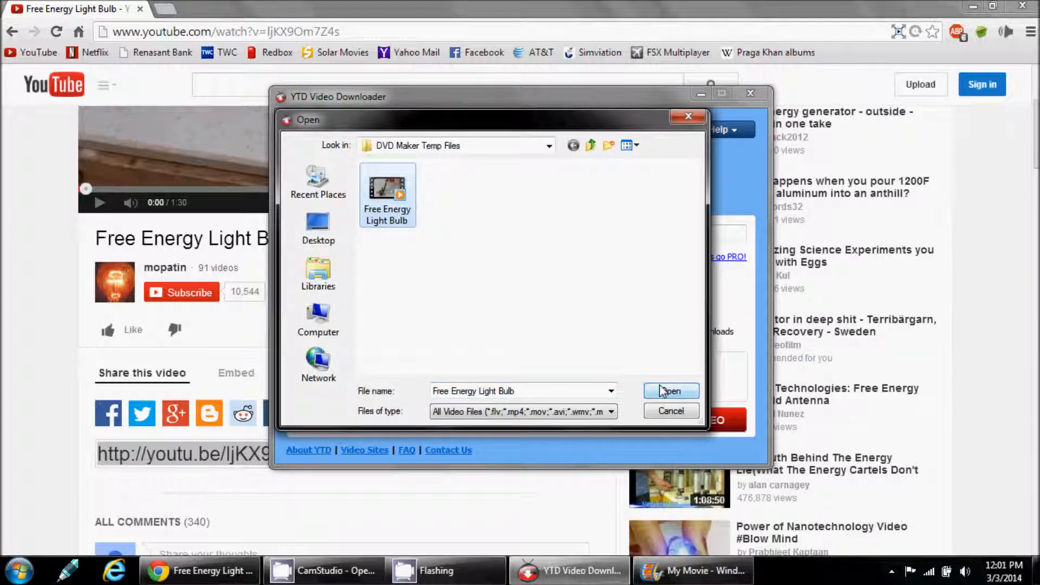
click(671, 390)
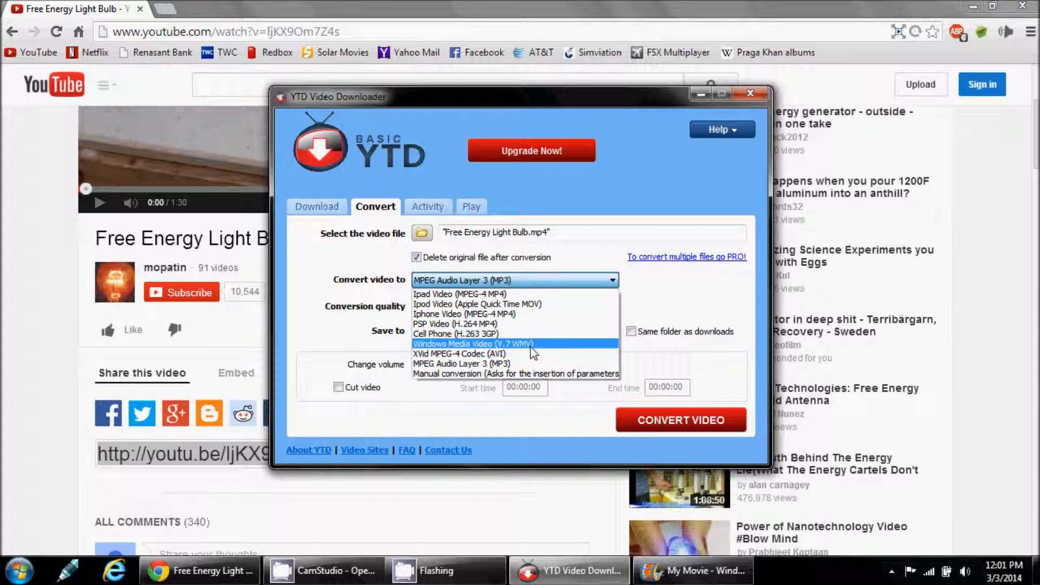
click(464, 364)
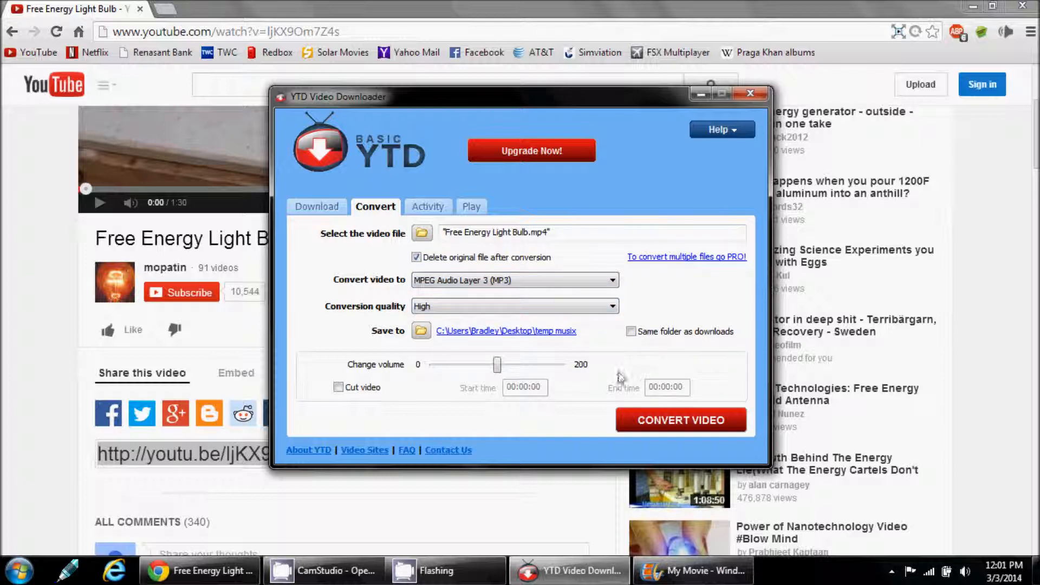
mouse_move(642, 417)
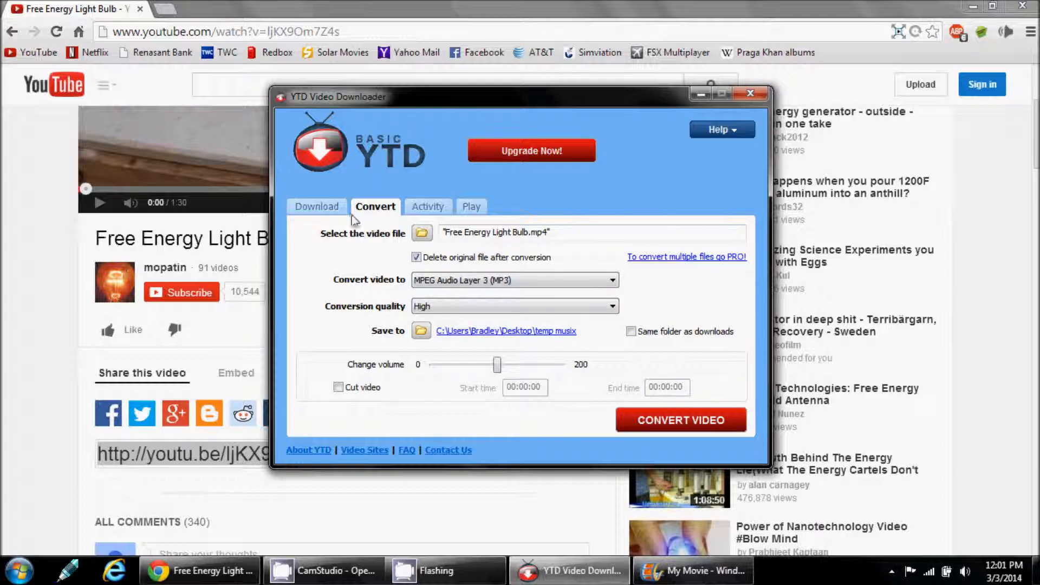
- Return to the Activity list showing Free Energy Light Bulb.mp4 completed
click(316, 206)
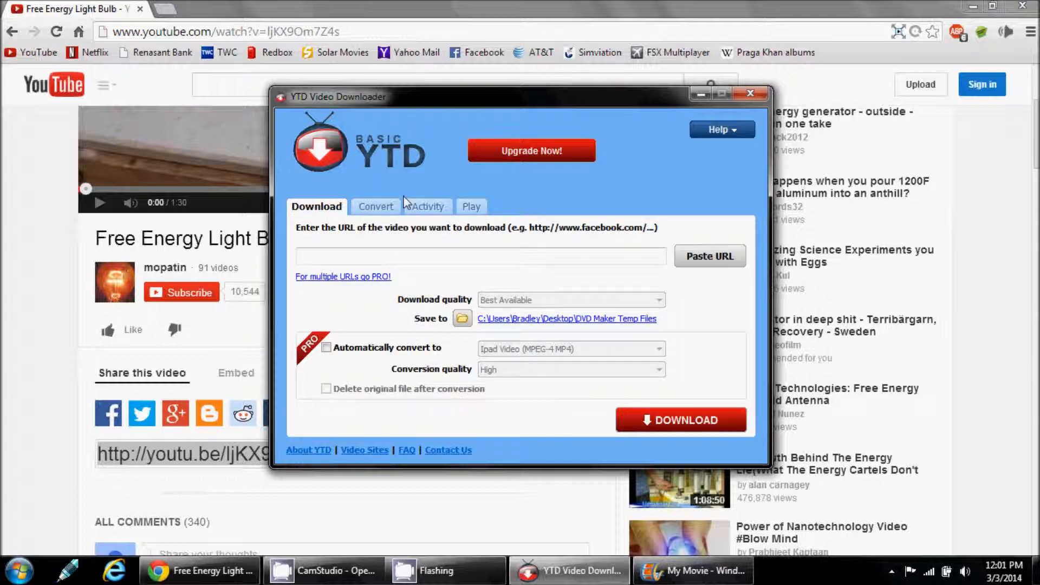
click(428, 206)
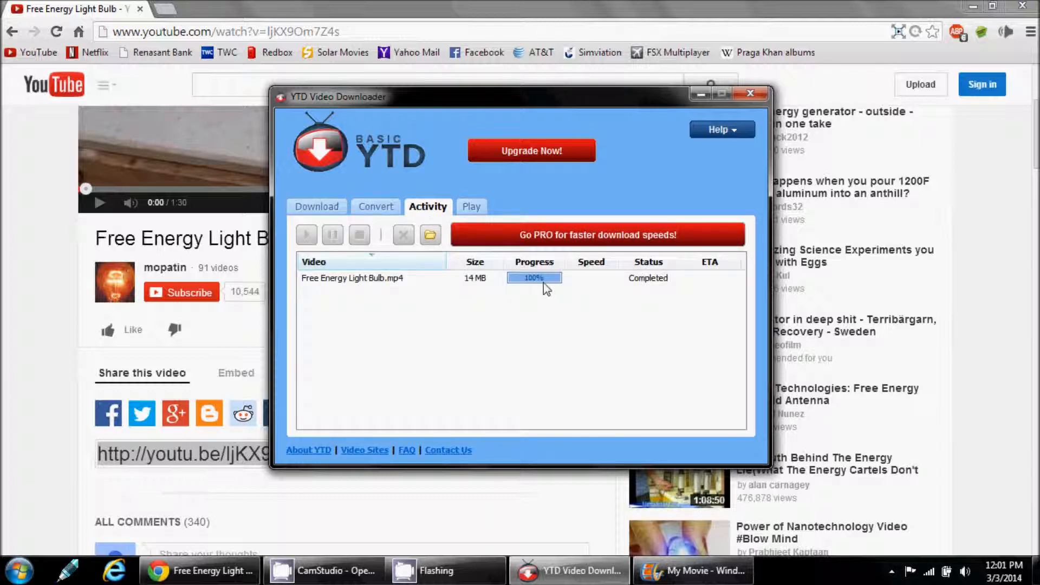
mouse_move(531, 157)
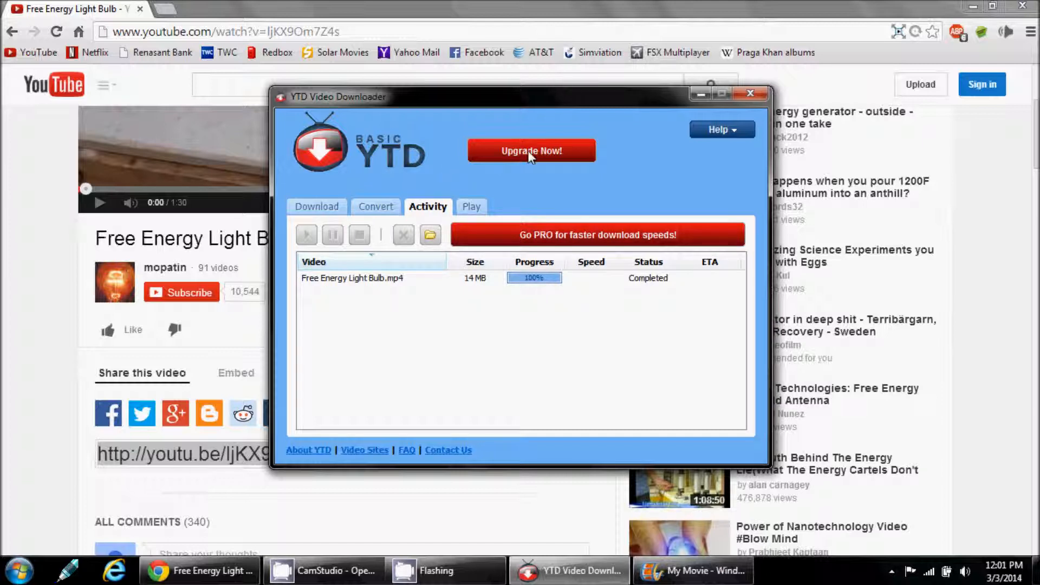
mouse_move(706, 98)
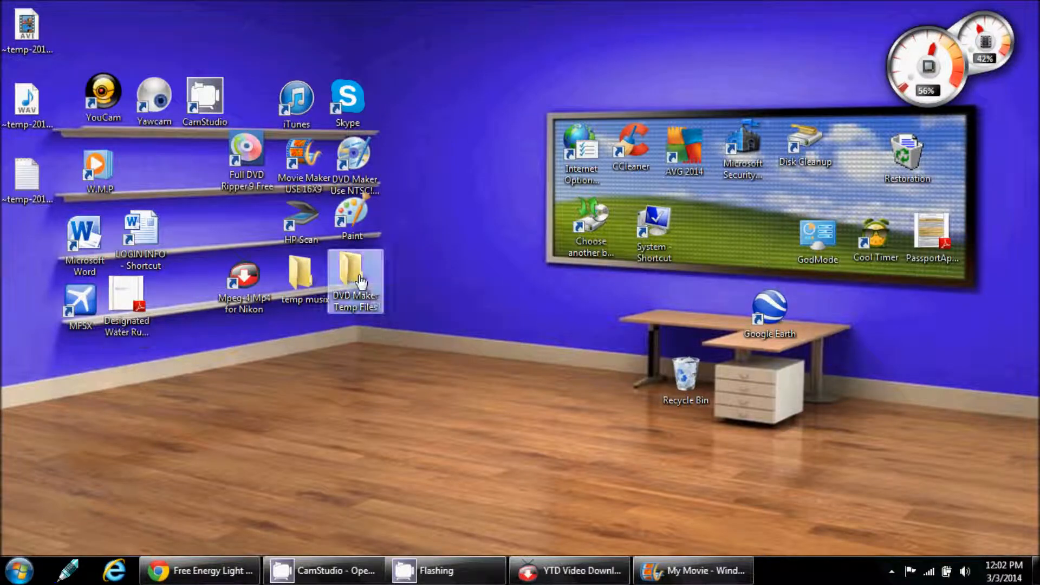
double_click(355, 280)
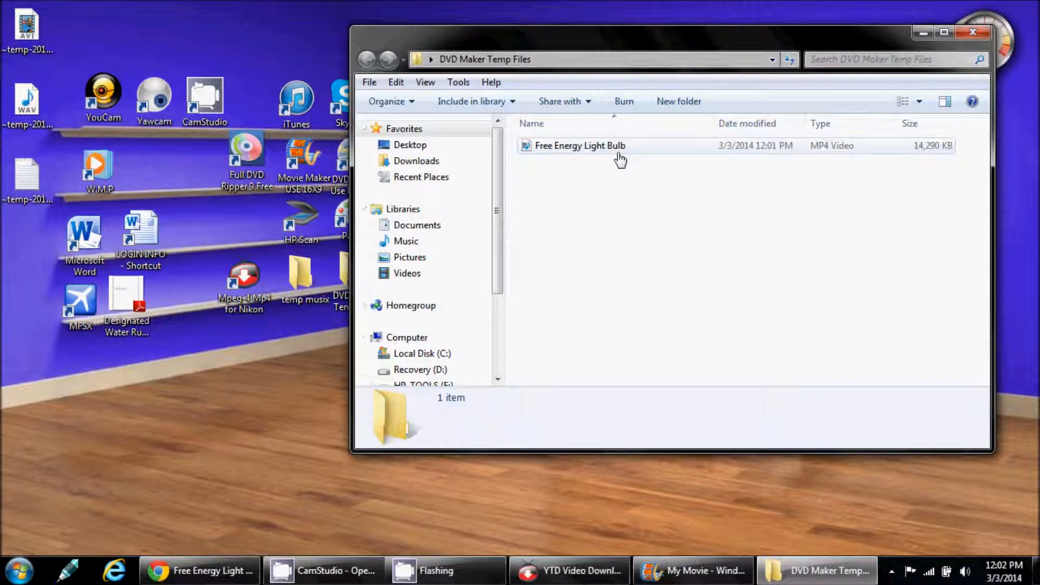
click(580, 145)
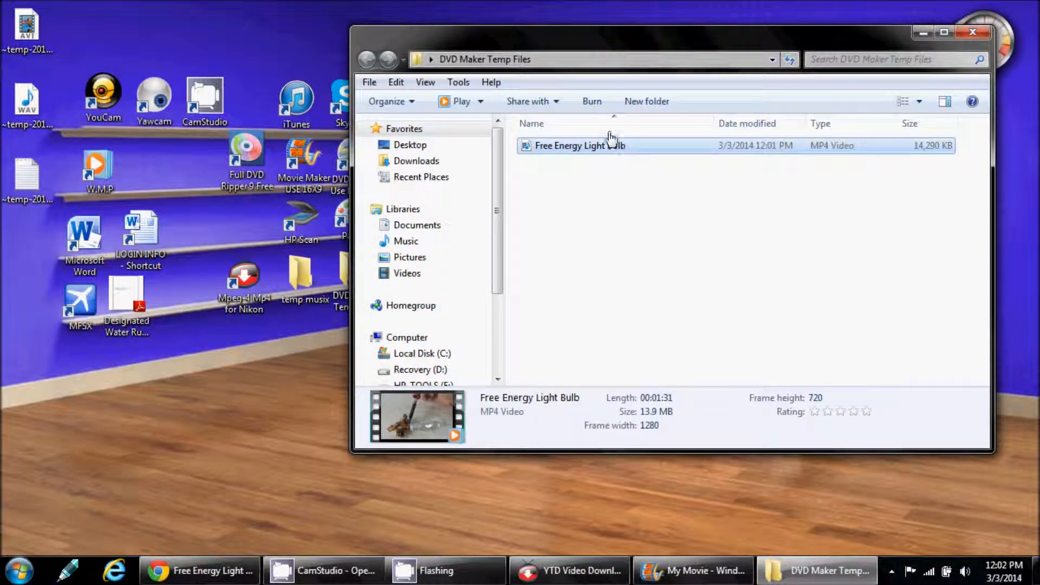
mouse_move(598, 104)
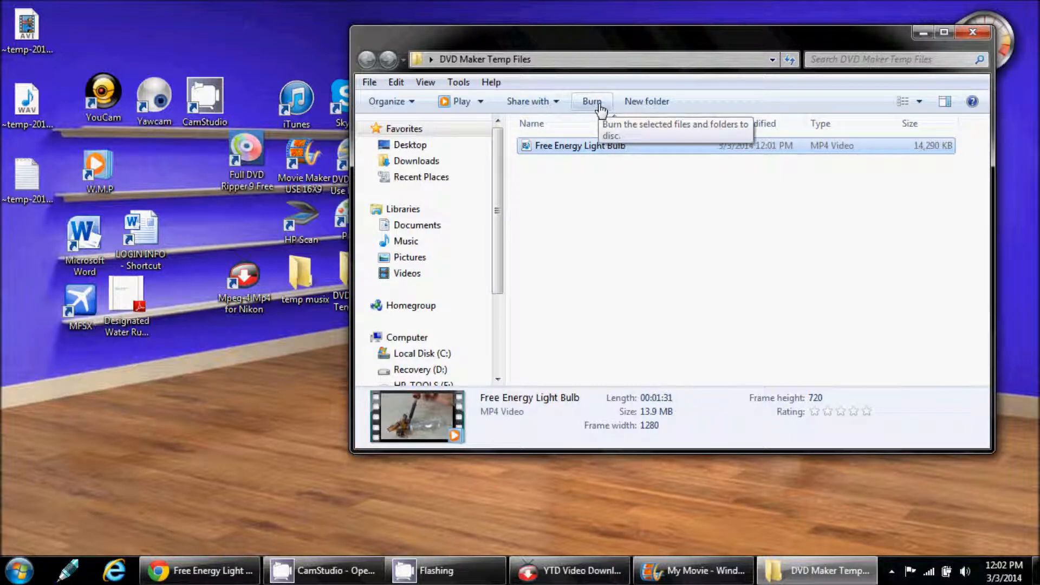
mouse_move(718, 210)
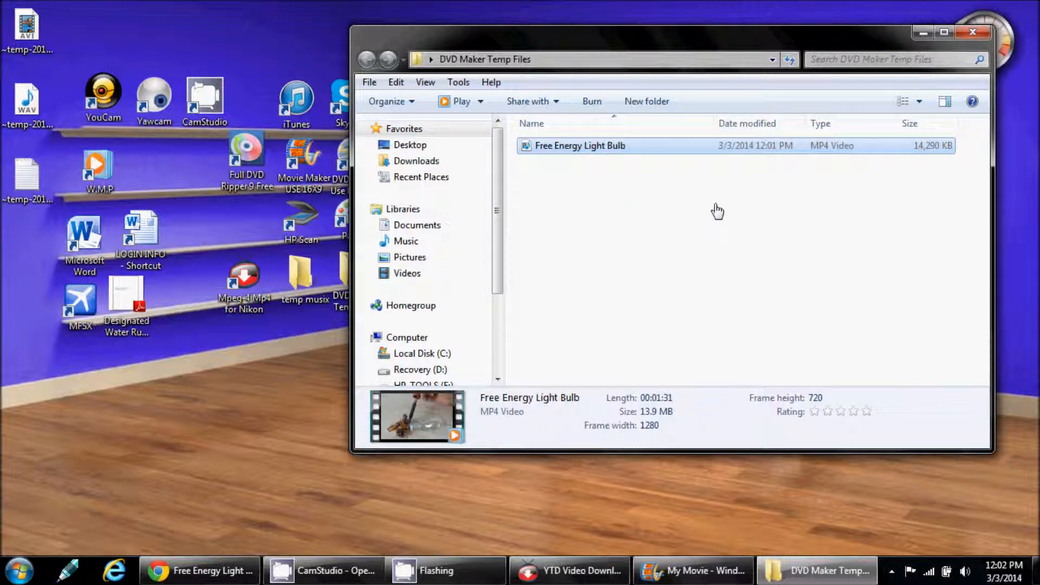
mouse_move(715, 206)
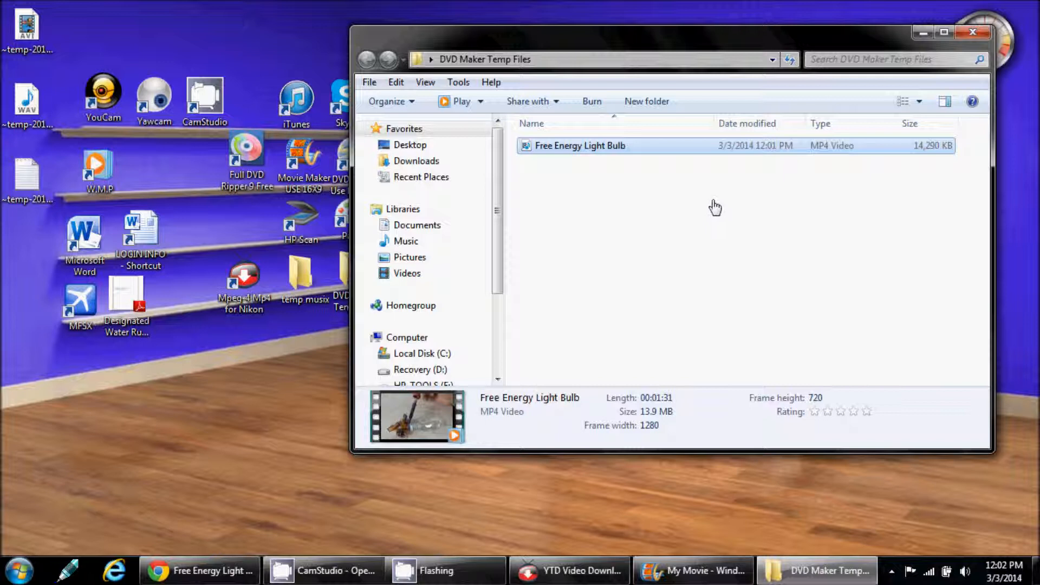
mouse_move(973, 33)
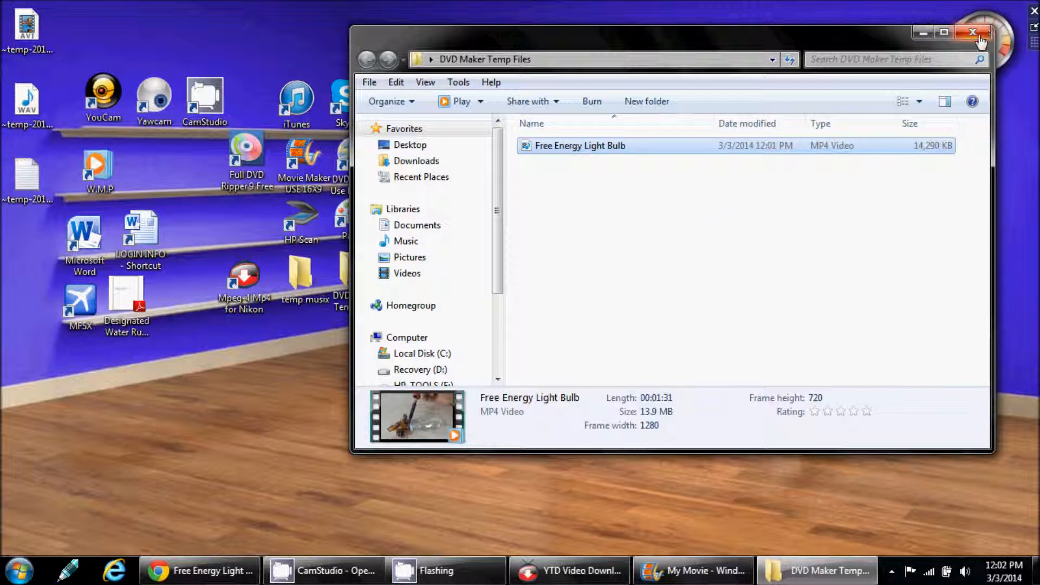
mouse_move(973, 33)
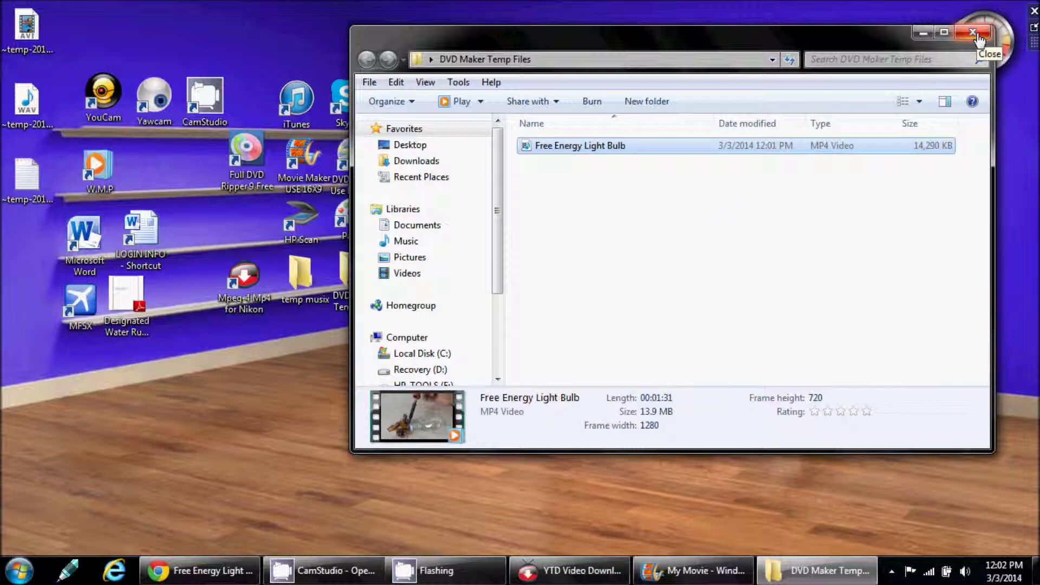
click(973, 31)
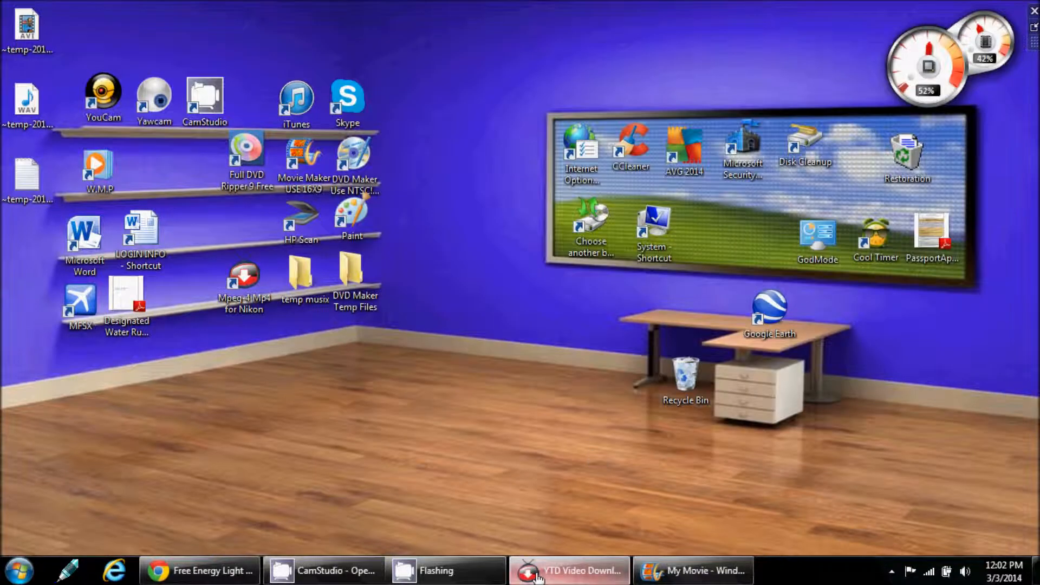
- Close YTD Video Downloader, leaving the desktop clear
click(582, 572)
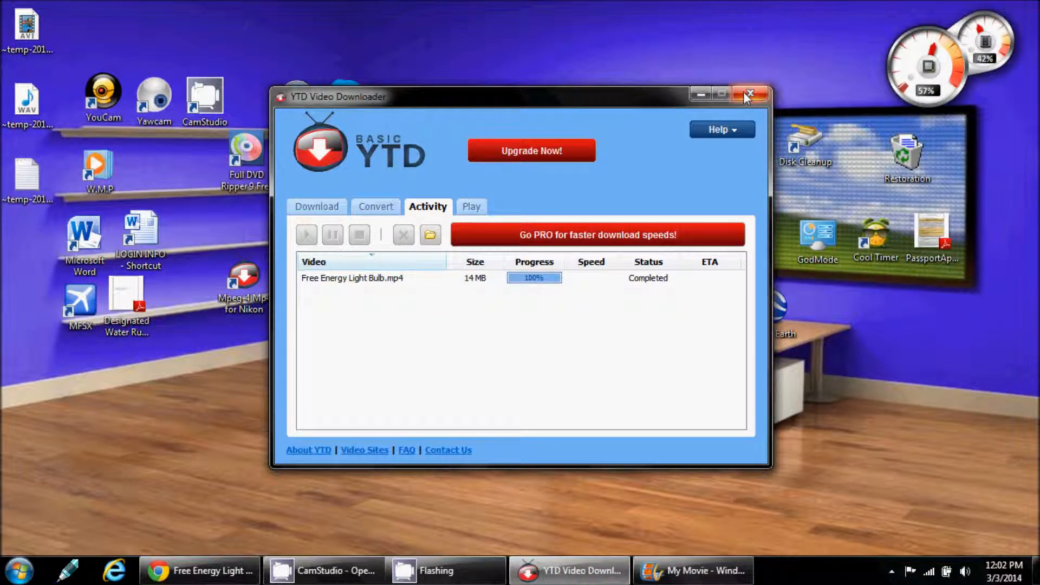
click(747, 96)
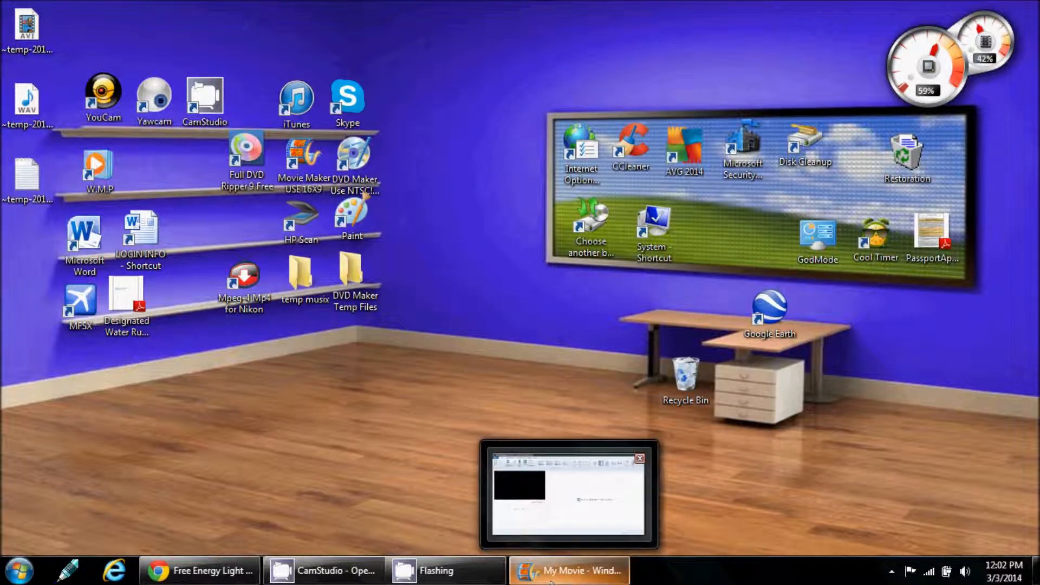
mouse_move(582, 583)
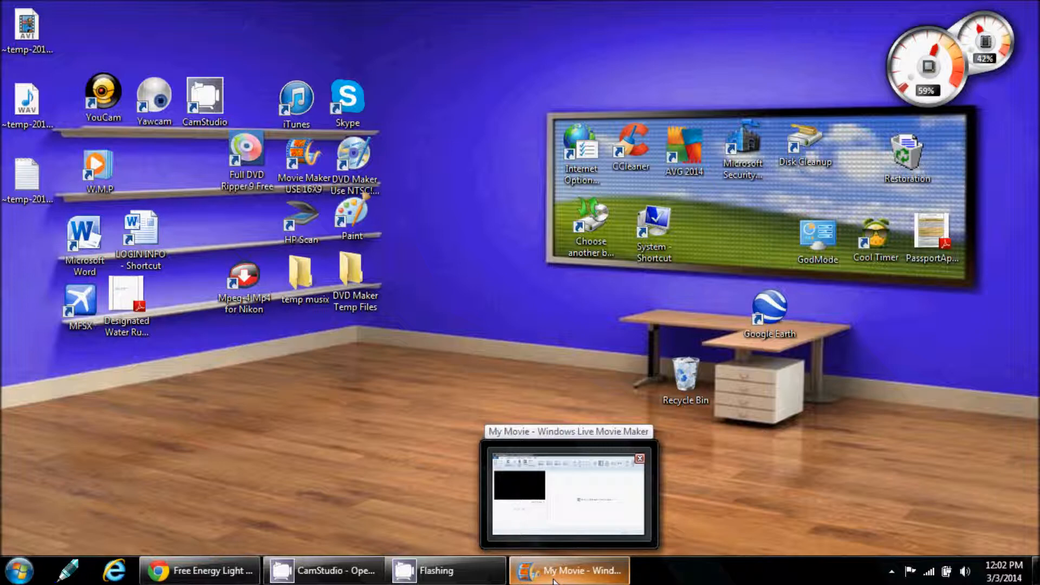
mouse_move(580, 551)
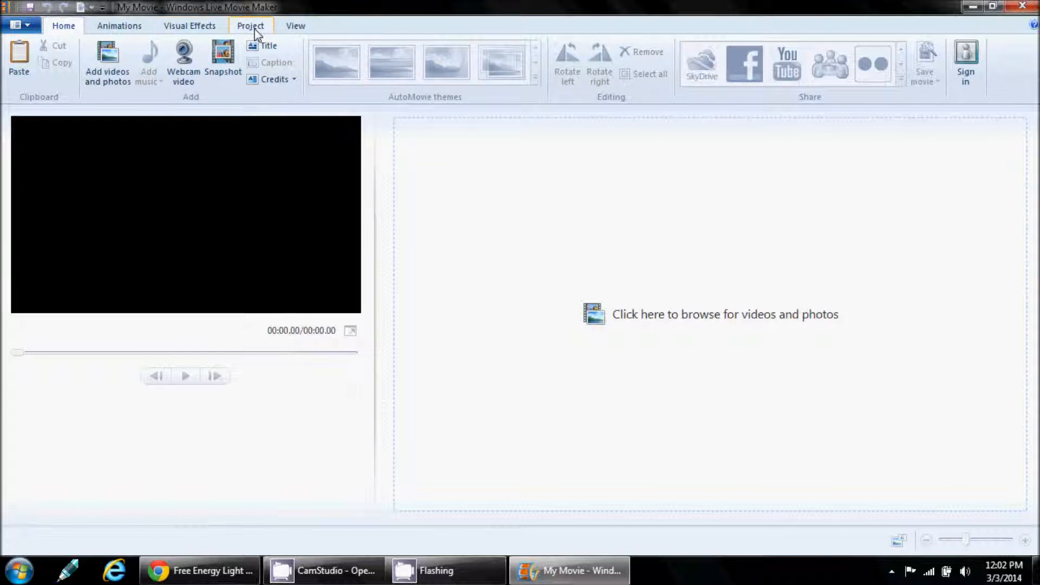
- Set the My Movie project aspect ratio to Widescreen (16:9)
click(249, 26)
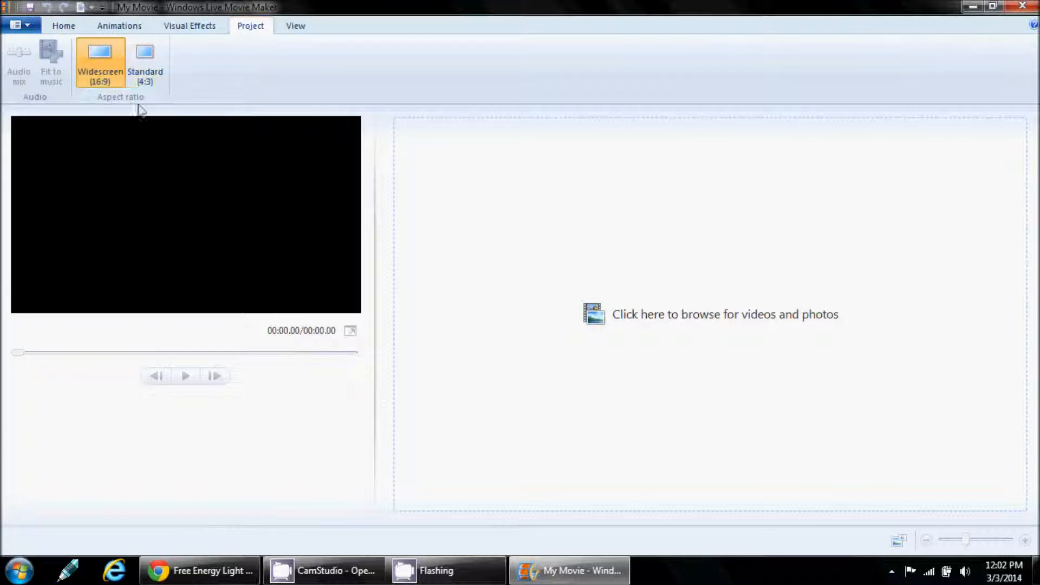
mouse_move(104, 104)
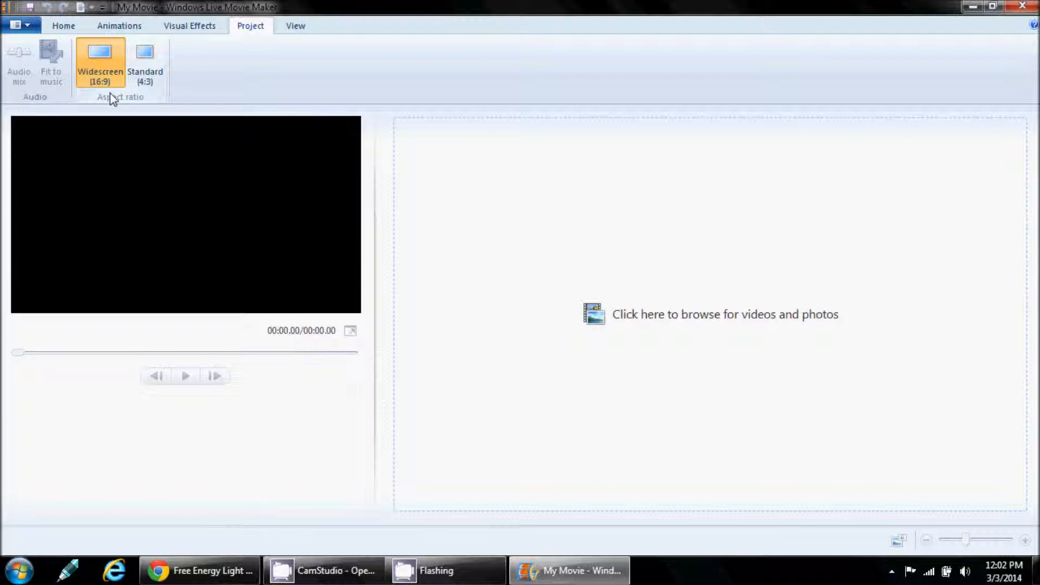
mouse_move(146, 63)
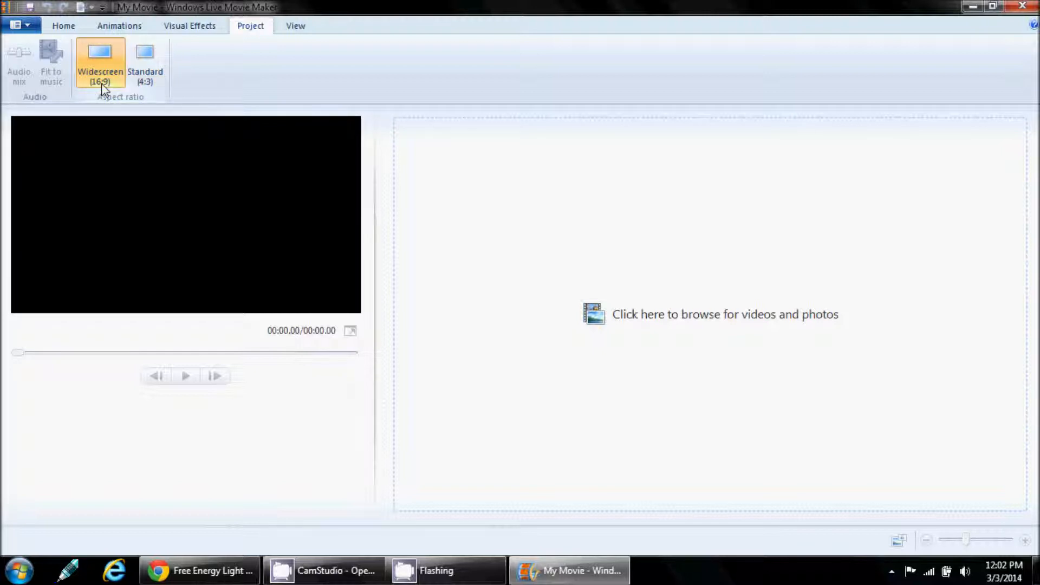
mouse_move(80, 57)
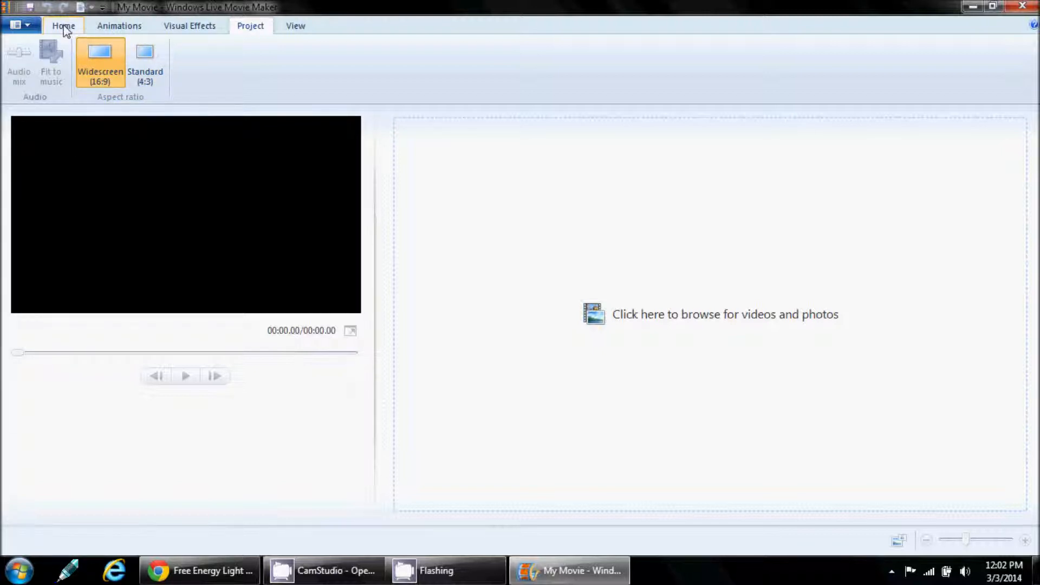
- Import the Free Energy Light Bulb video from the DVD Maker Temp Files folder into the project
click(63, 26)
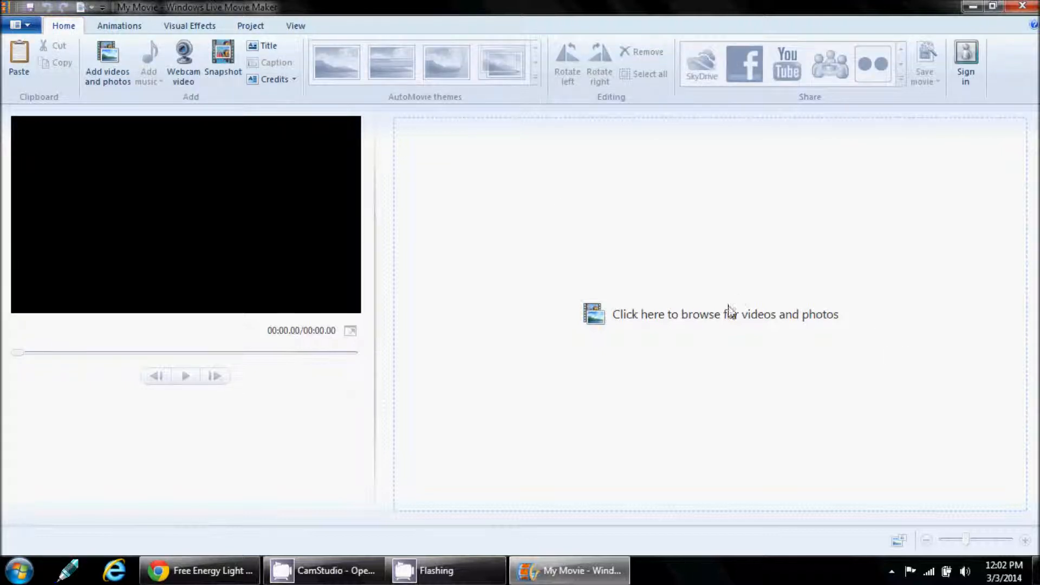
mouse_move(724, 323)
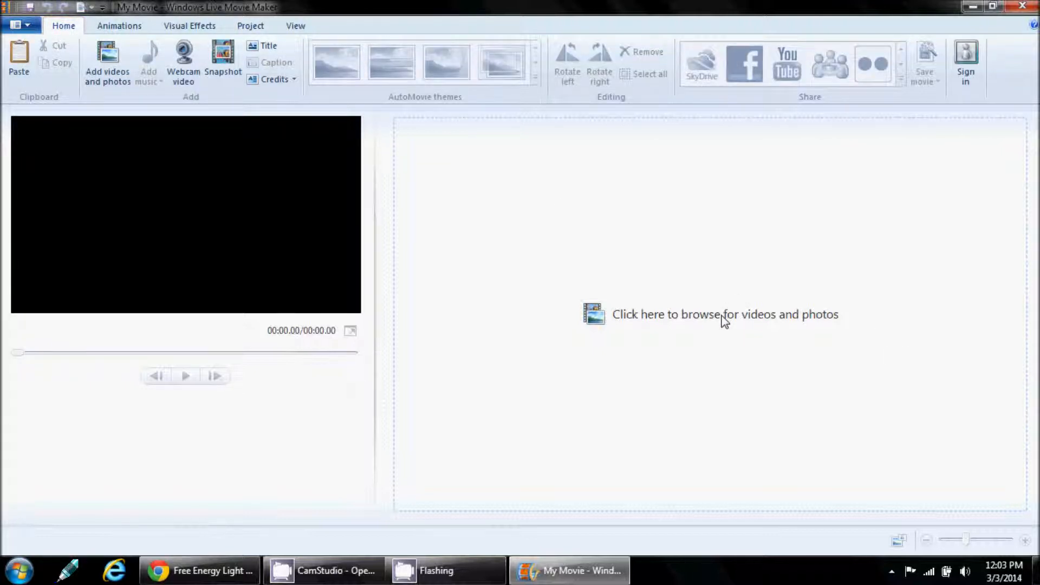
click(725, 314)
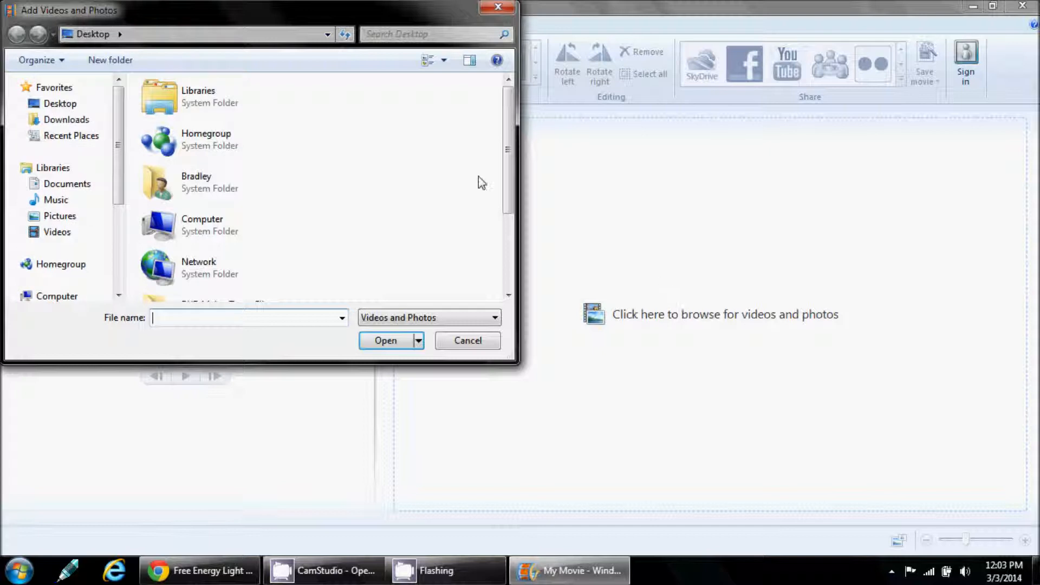
scroll(down, 3)
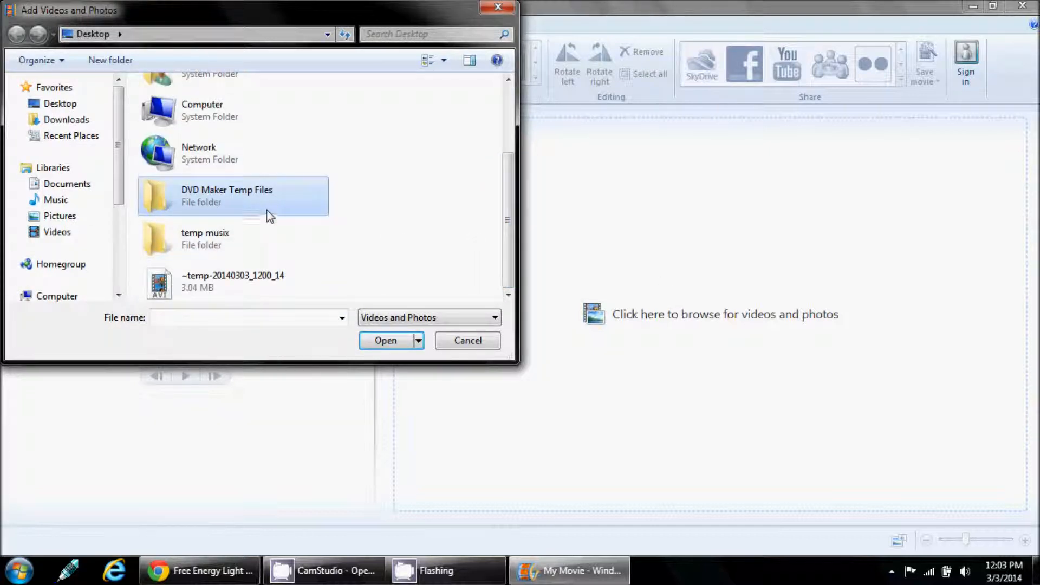
double_click(226, 195)
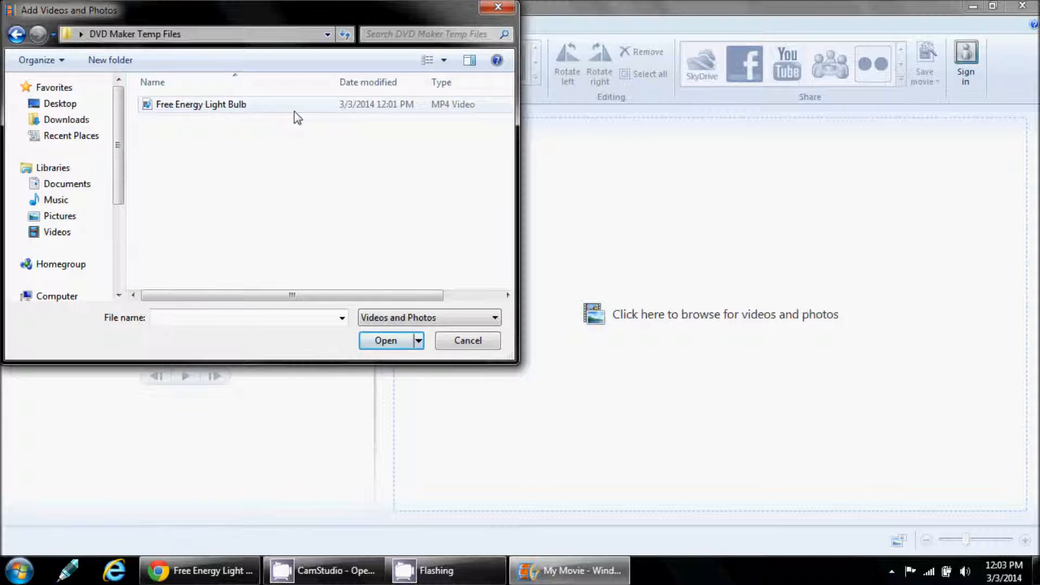
click(386, 340)
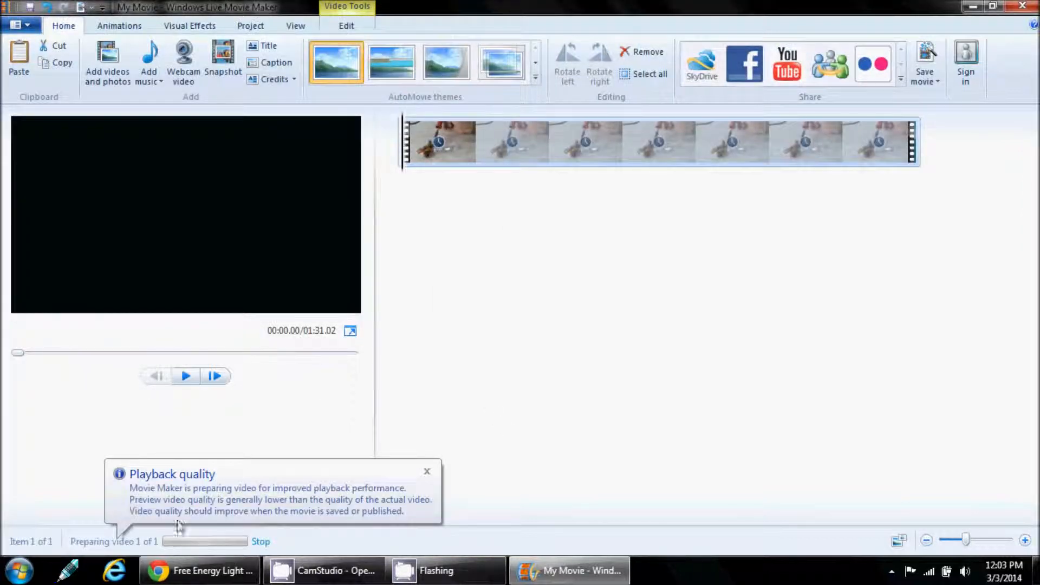
mouse_move(187, 502)
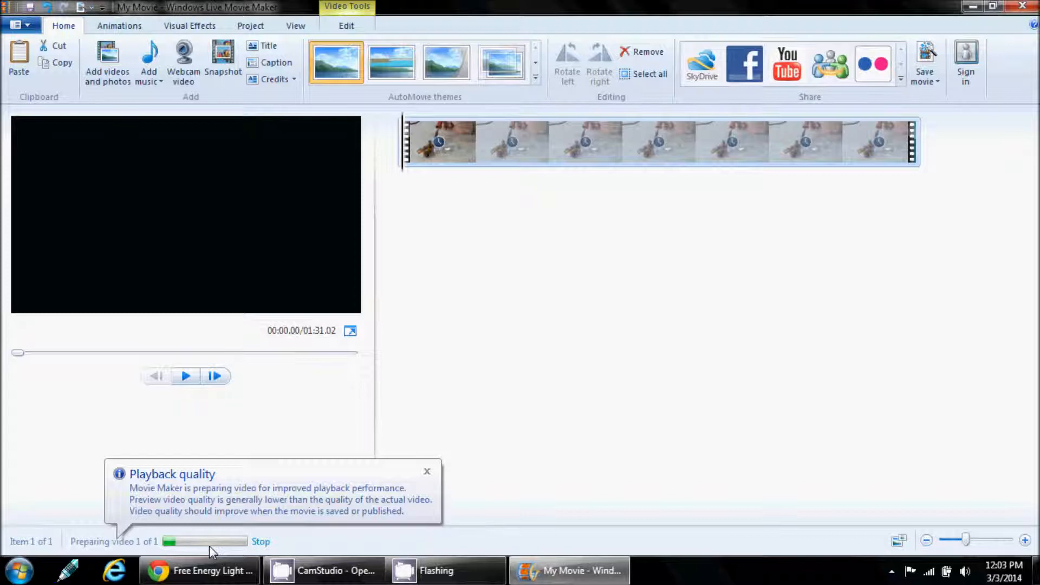
- Dismiss the playback quality notice and preview the clip to about 1:07, then pause
click(427, 470)
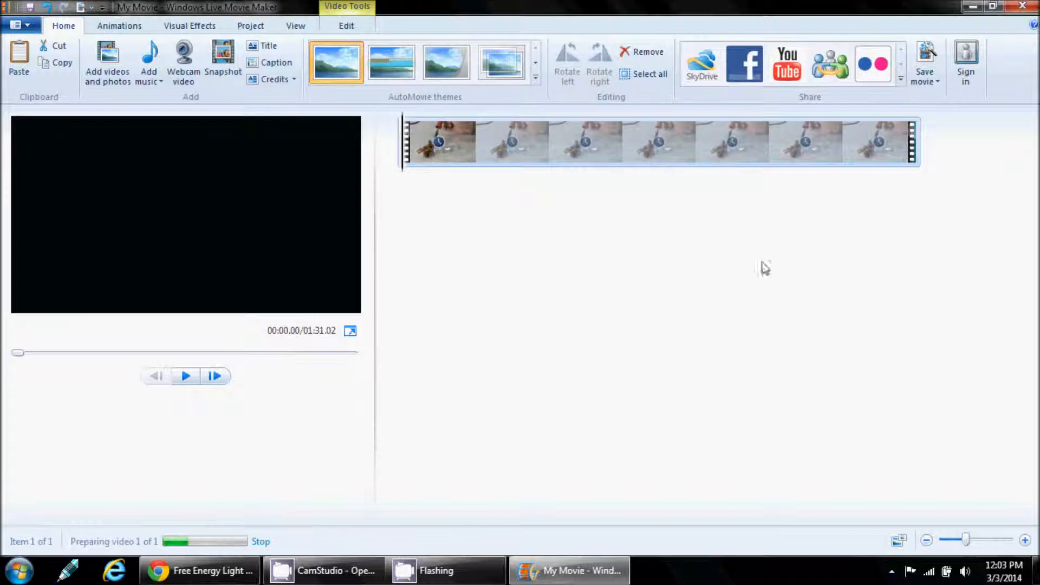
mouse_move(752, 64)
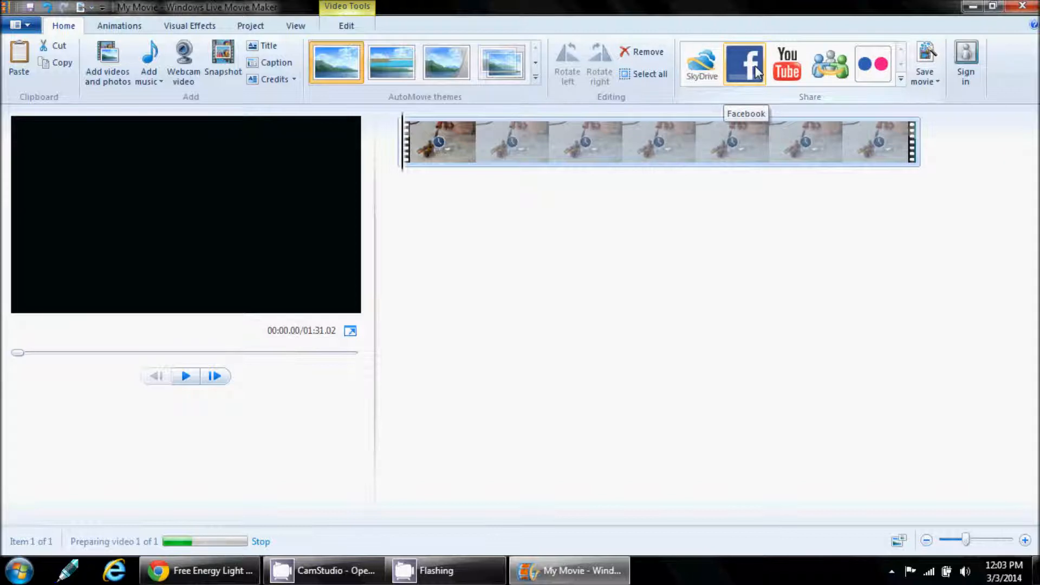
mouse_move(788, 63)
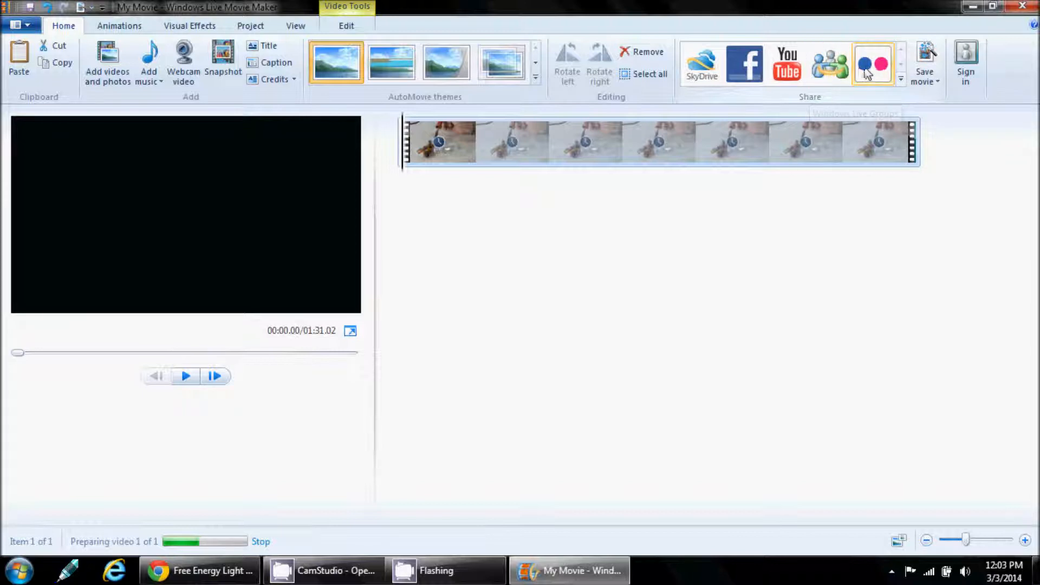
mouse_move(846, 112)
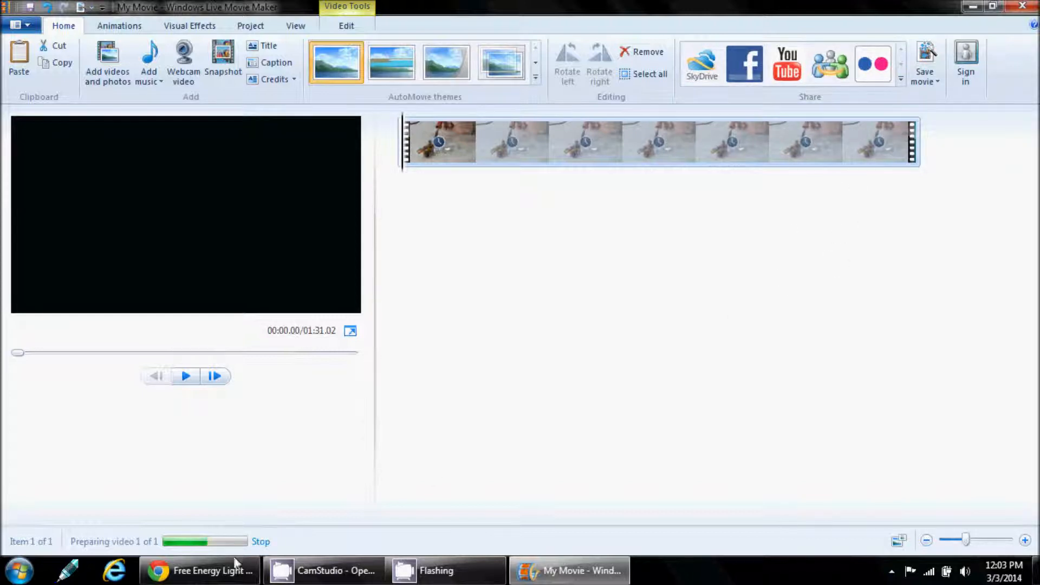
mouse_move(586, 479)
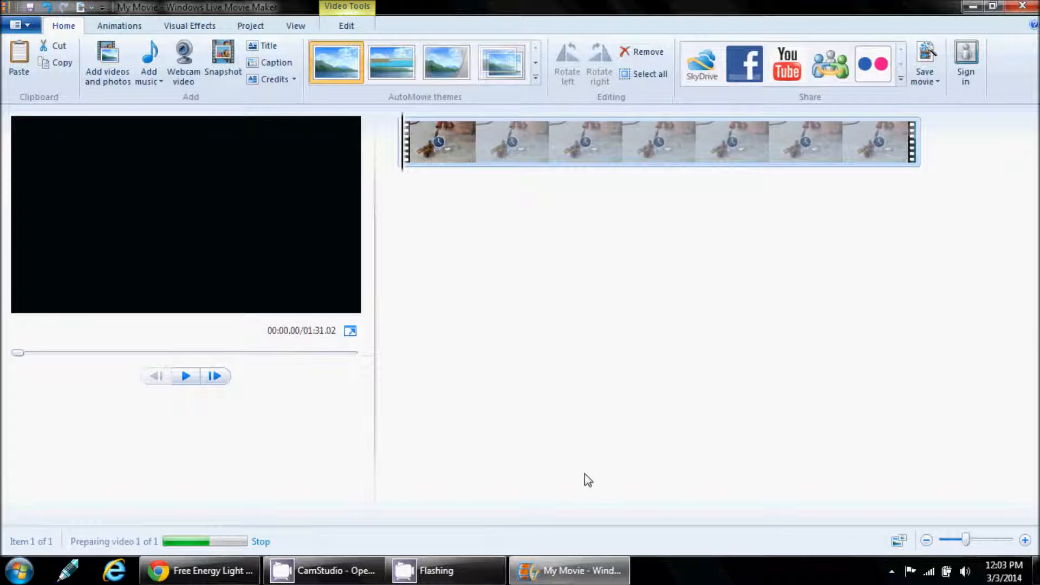
mouse_move(594, 447)
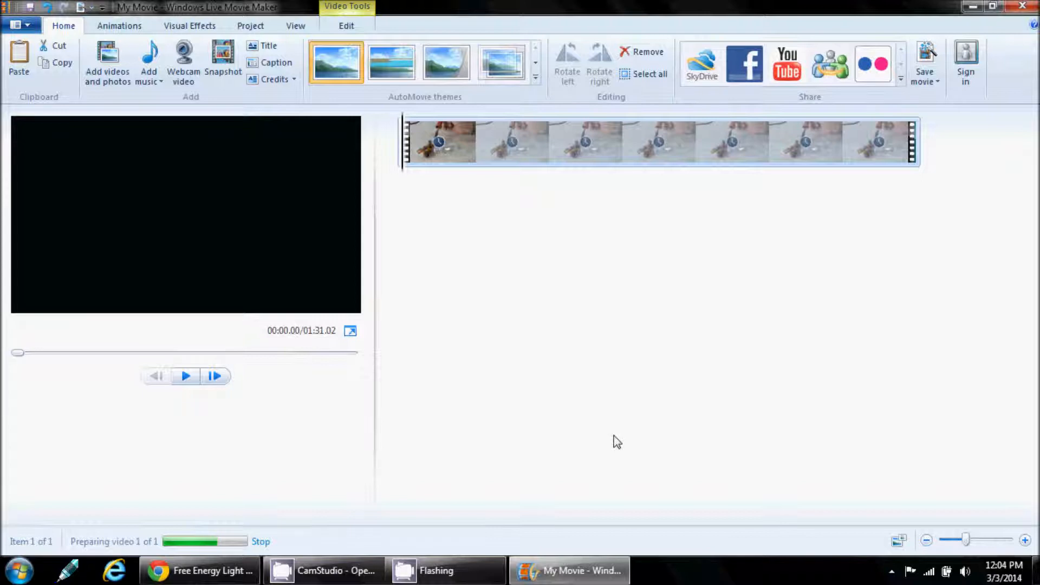
mouse_move(616, 449)
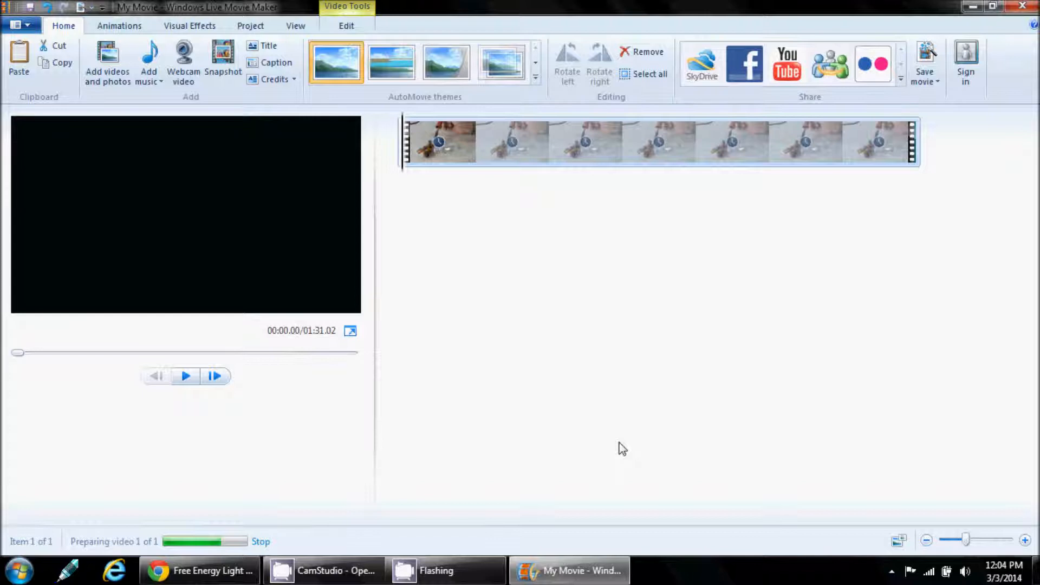
mouse_move(677, 430)
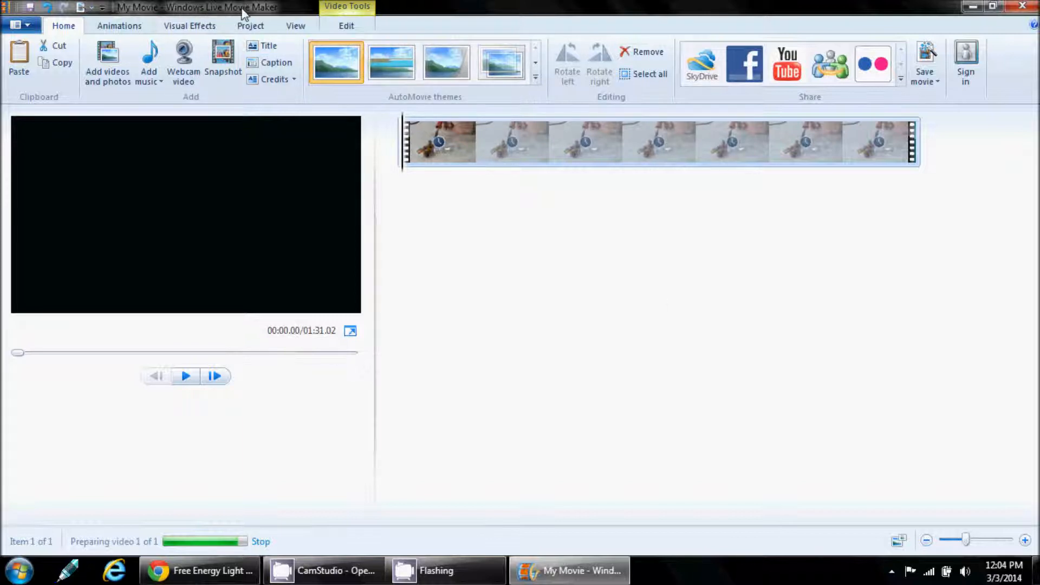
mouse_move(850, 482)
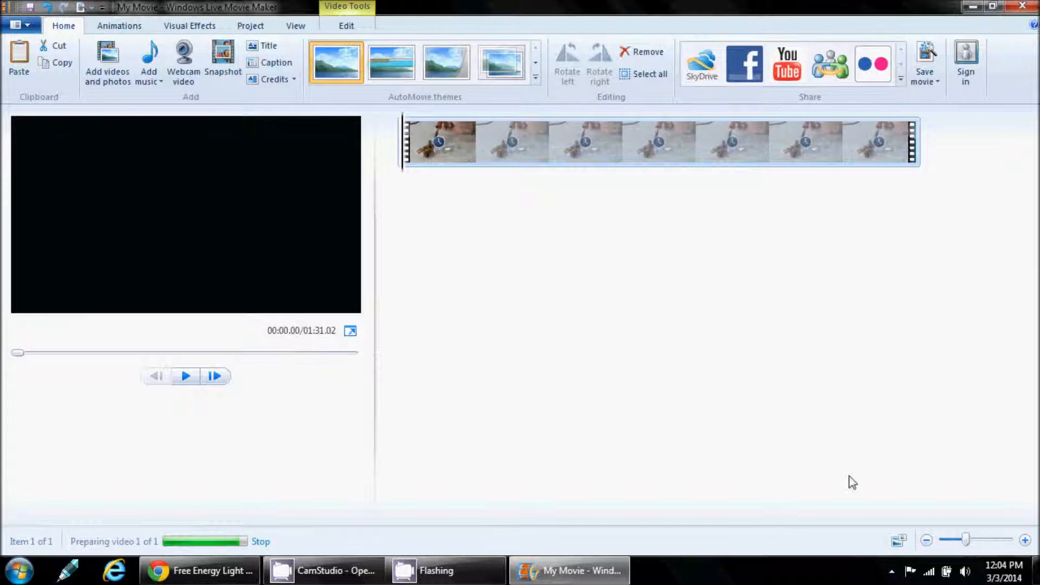
mouse_move(895, 517)
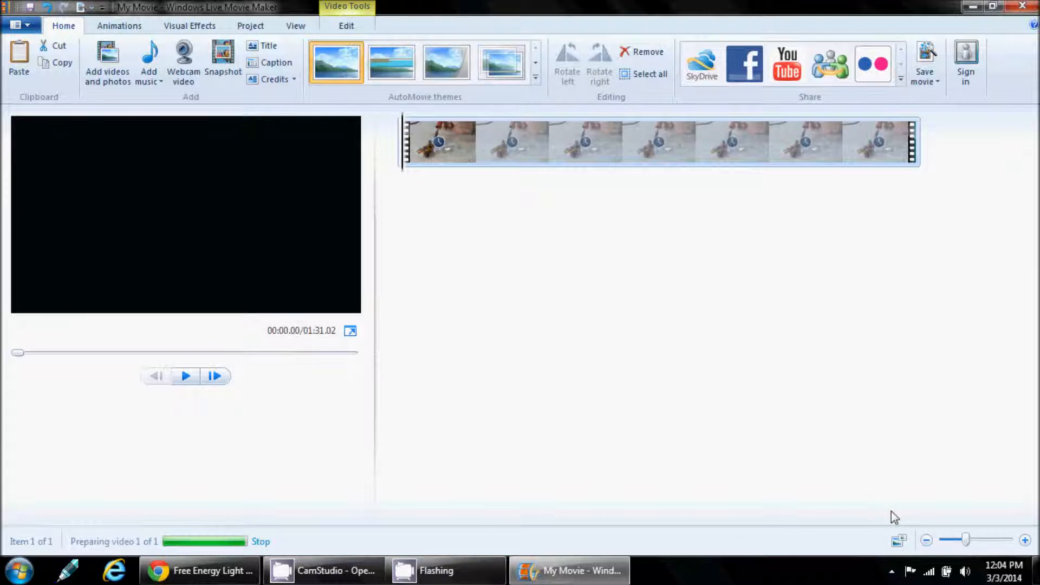
mouse_move(512, 466)
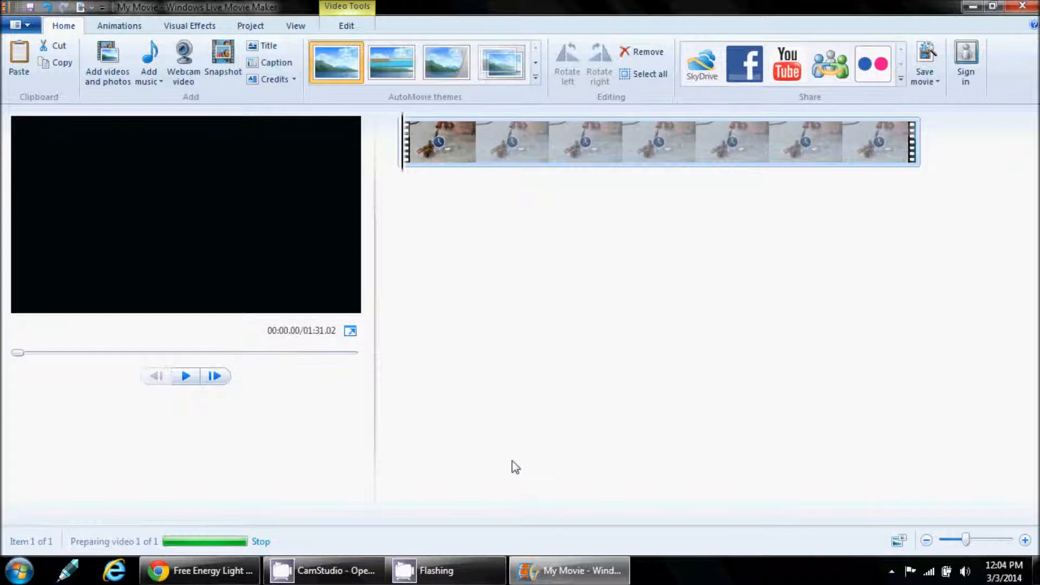
mouse_move(641, 337)
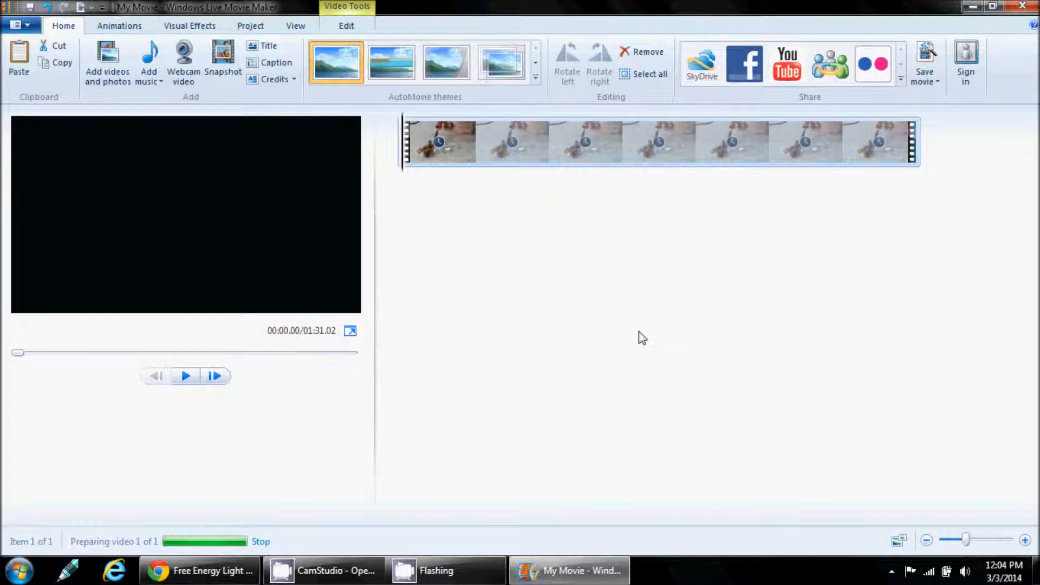
click(186, 377)
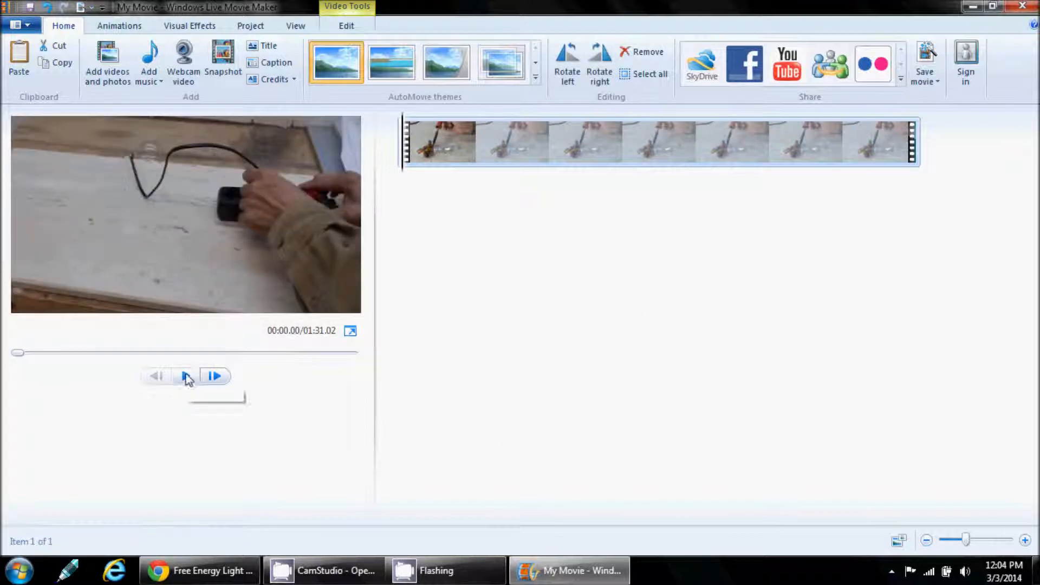
click(185, 376)
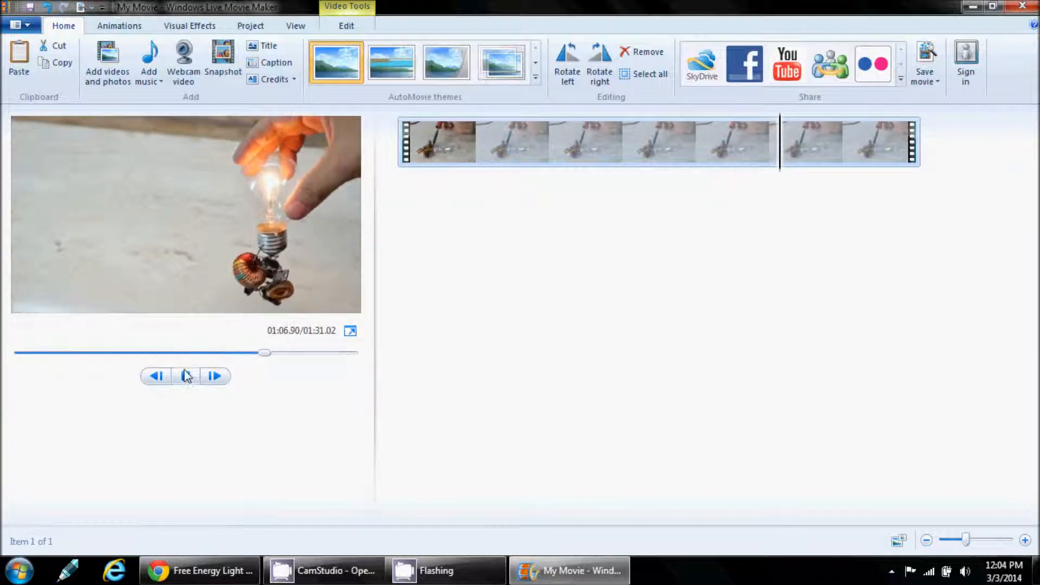
click(185, 376)
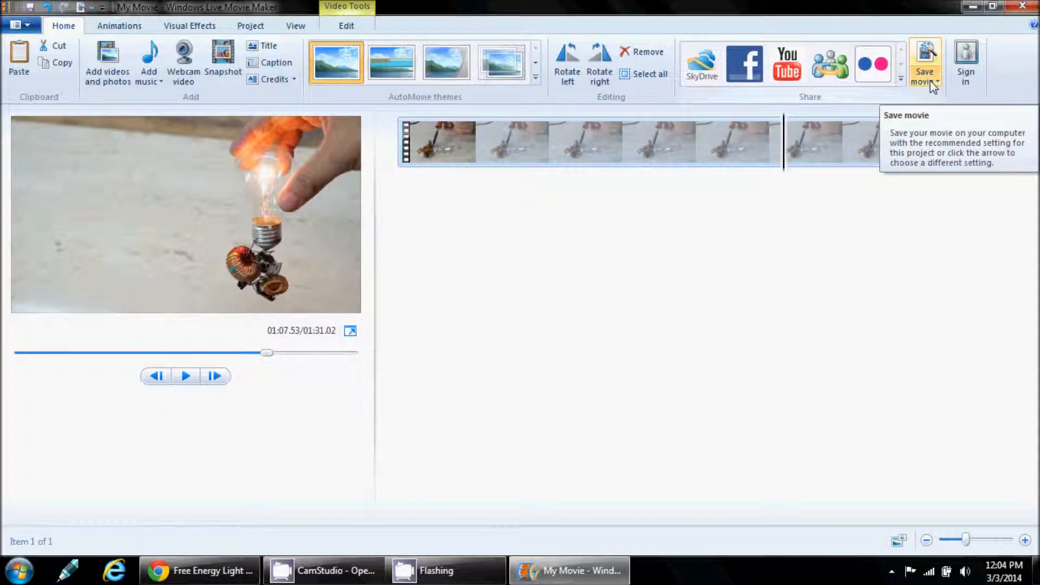
- Save the movie in Burn a DVD format under the file name 'test'
click(940, 82)
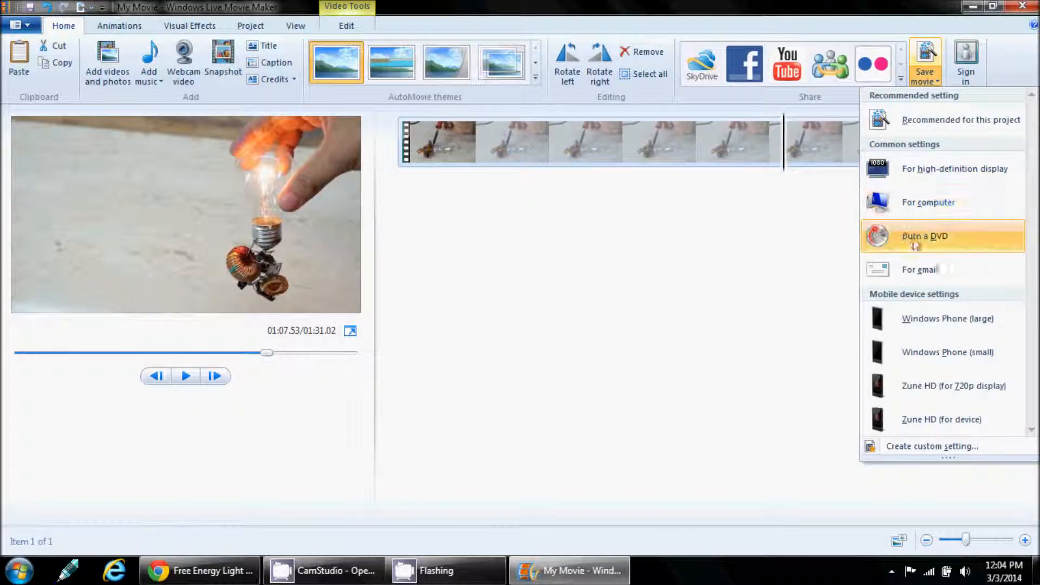
mouse_move(947, 237)
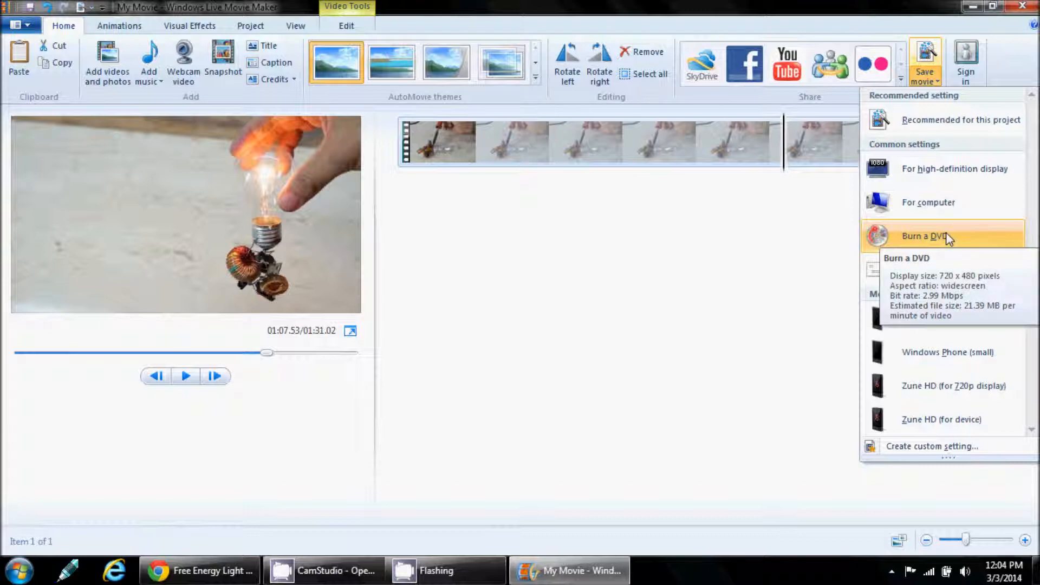
click(926, 237)
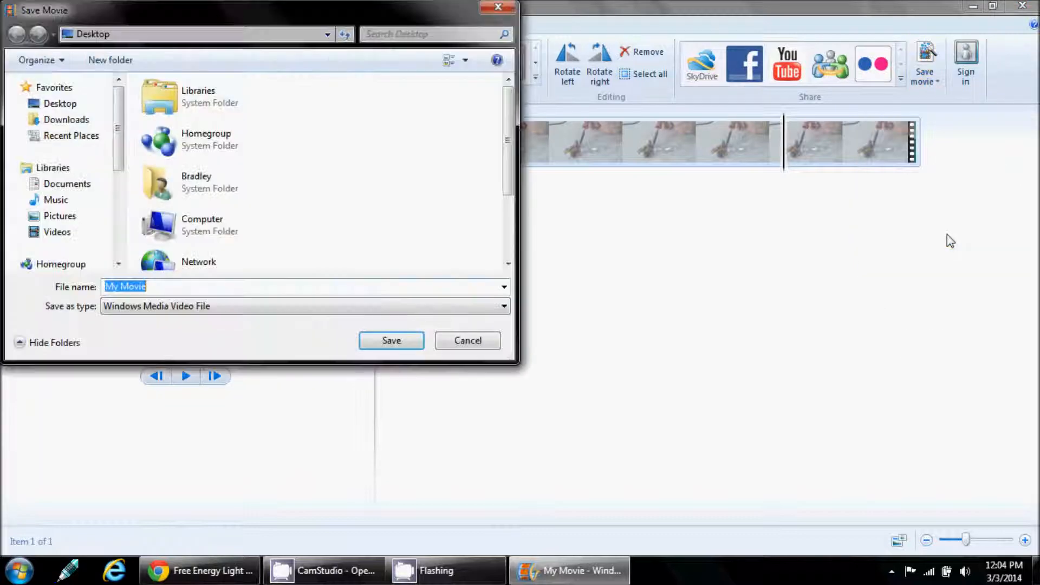
click(264, 291)
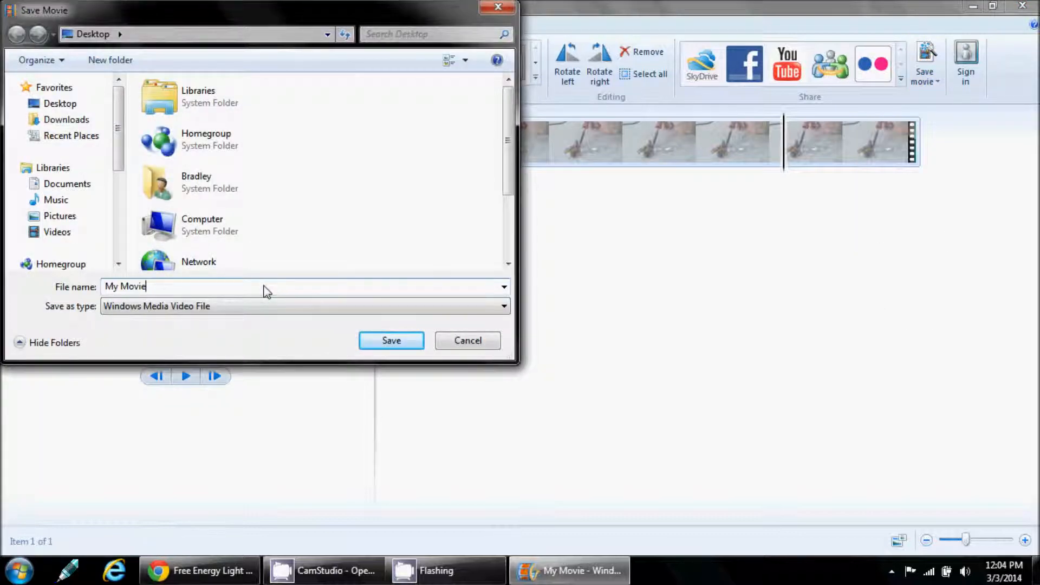
mouse_move(261, 296)
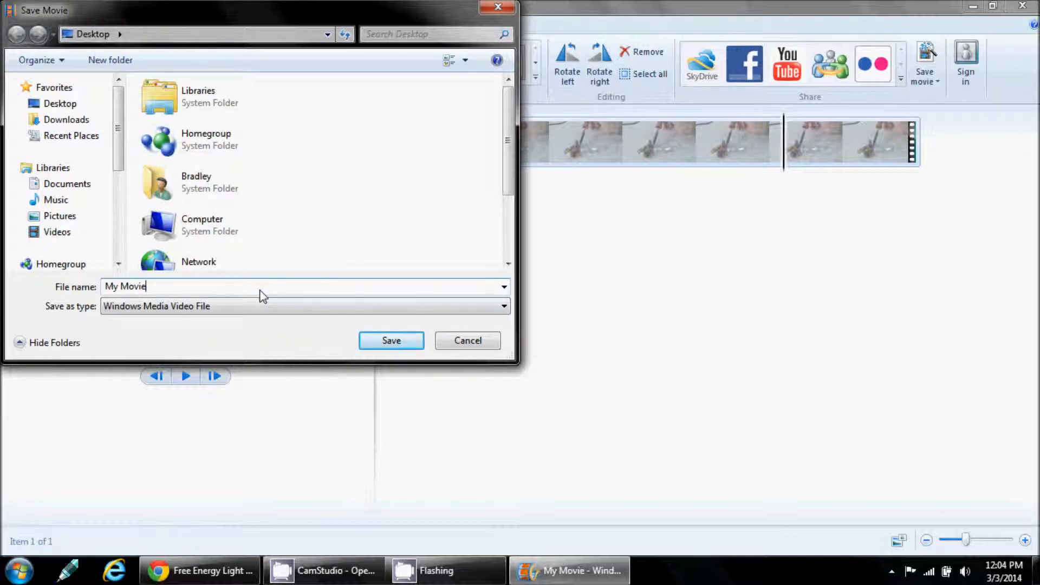
key(BackSpace)
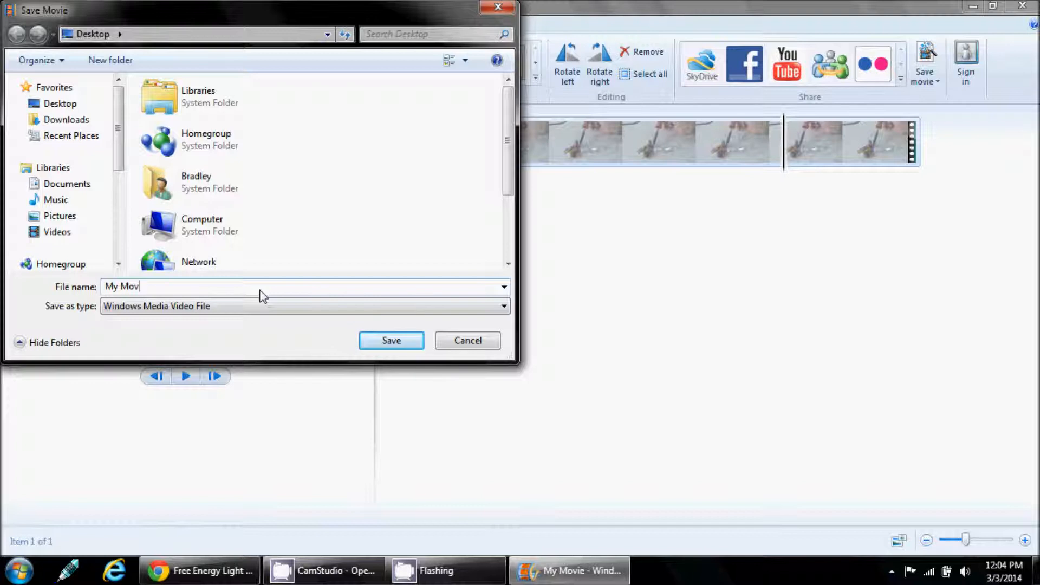
text(test)
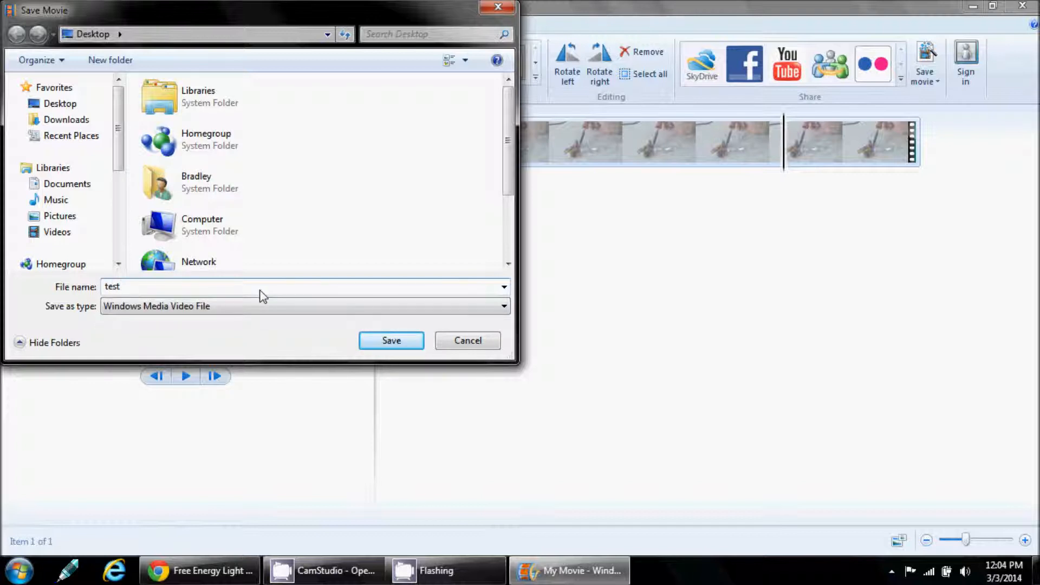
click(391, 340)
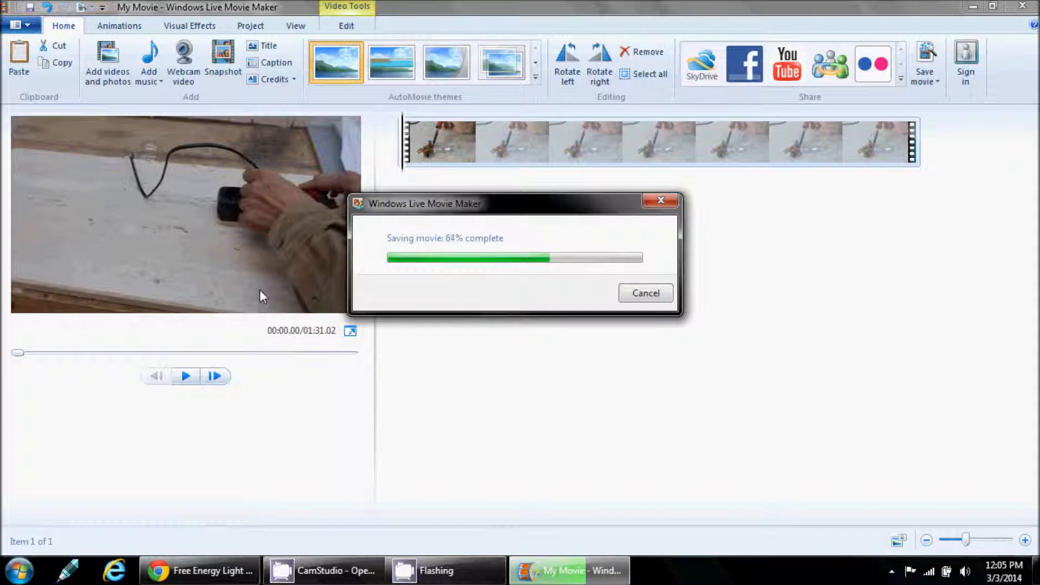
mouse_move(842, 300)
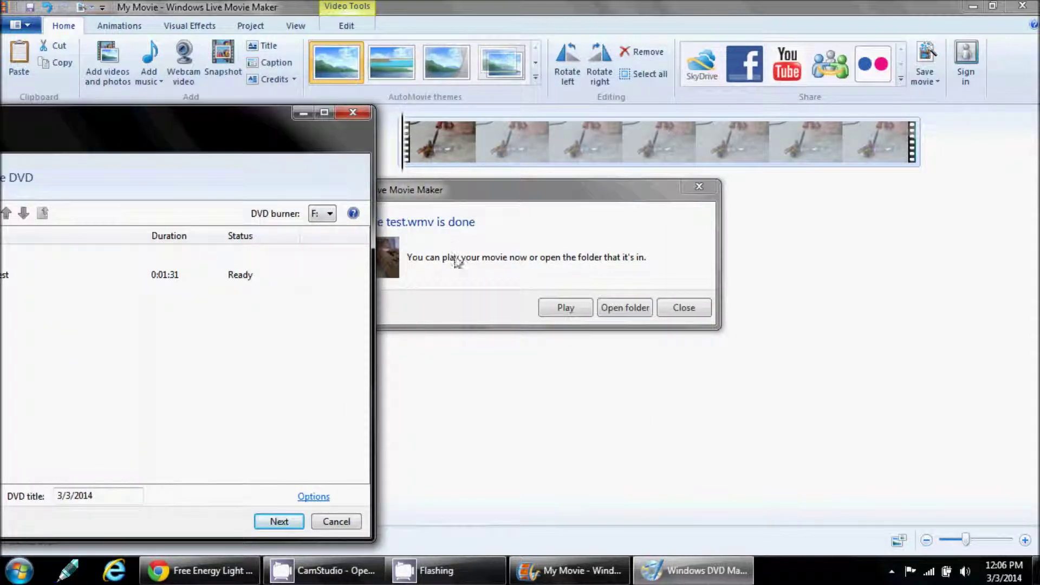
mouse_move(579, 270)
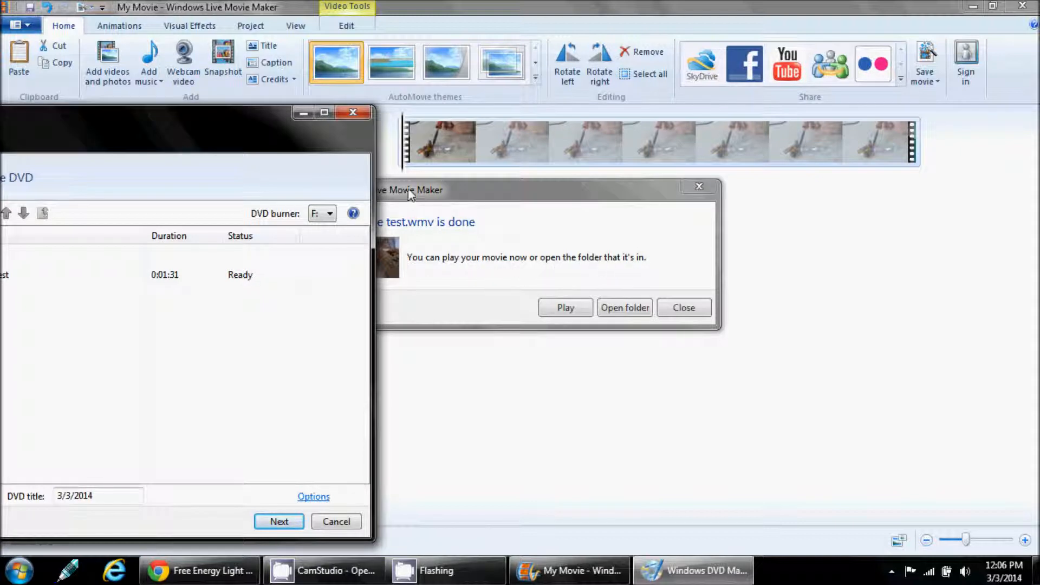
mouse_move(647, 286)
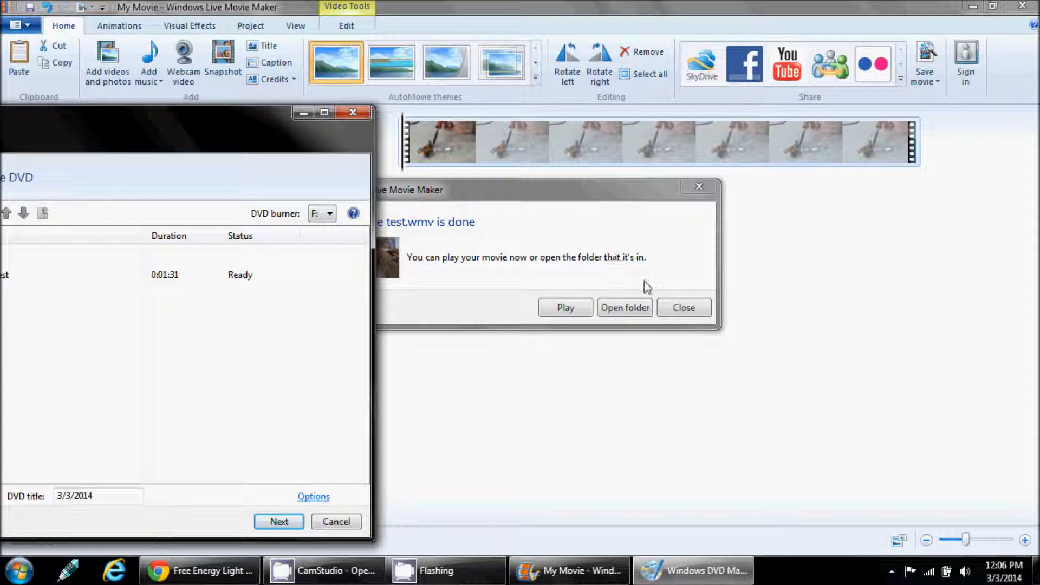
- Dismiss the movie-saved notice and quit Movie Maker without saving My Movie
click(684, 308)
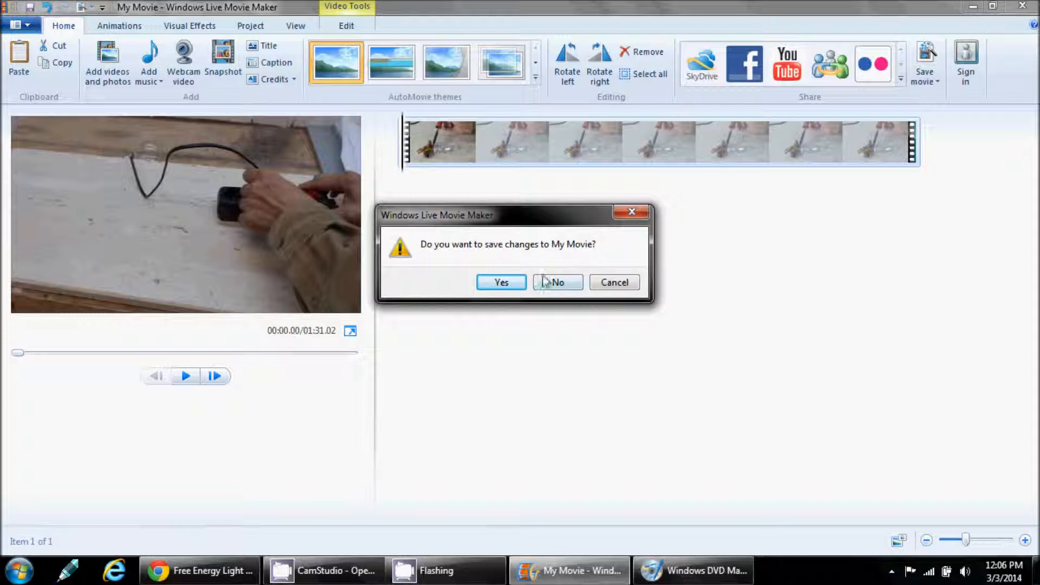
click(558, 281)
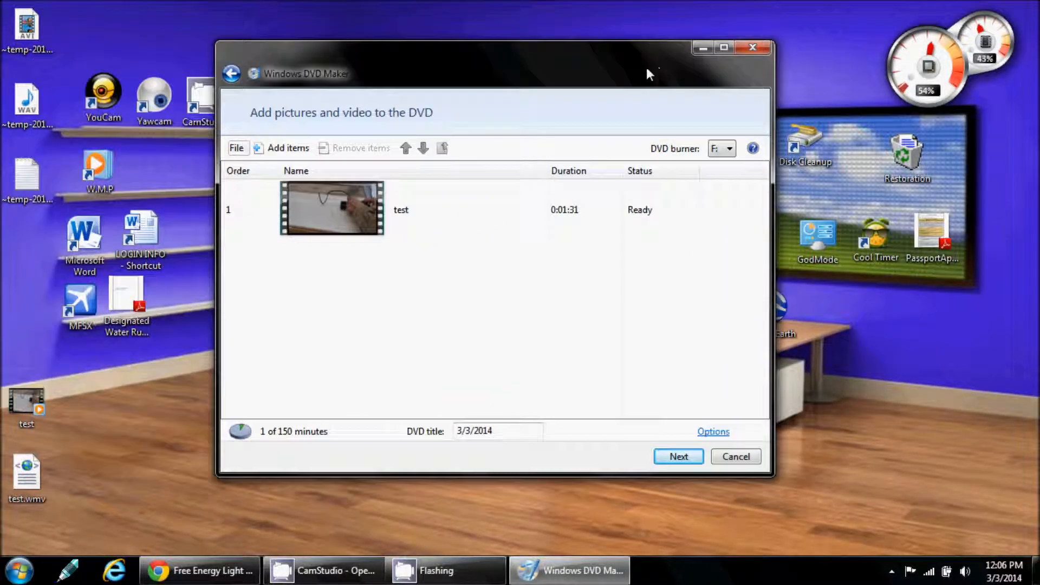
mouse_move(475, 312)
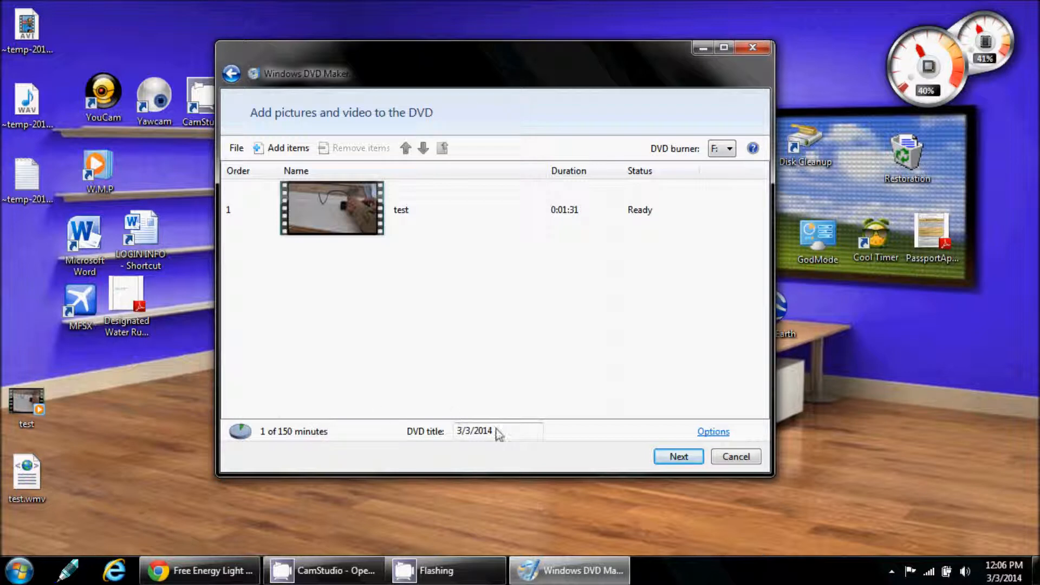
mouse_move(529, 427)
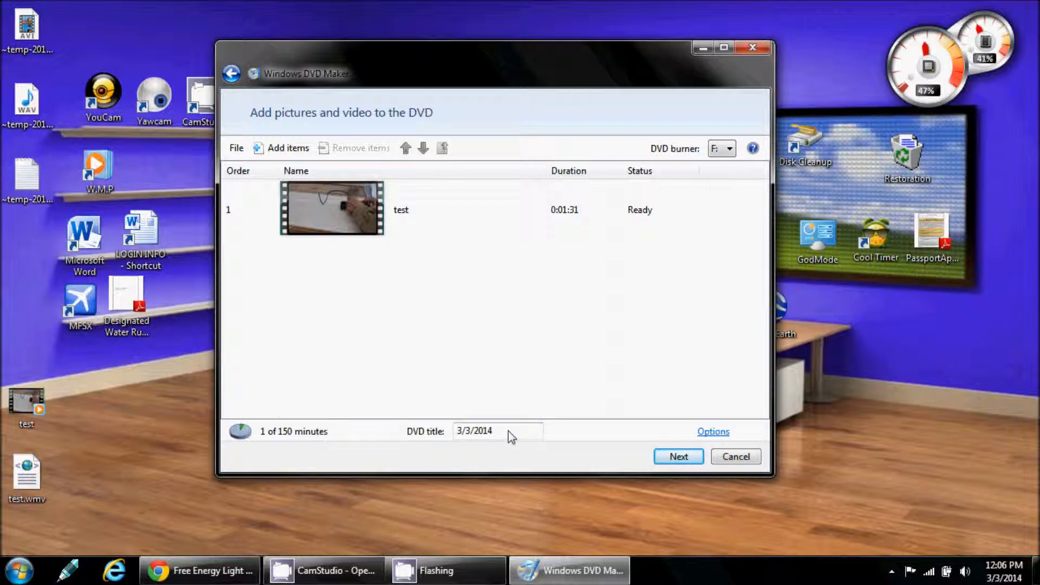
- Replace the date 3/3/2014 in the DVD title with 'test'
click(508, 434)
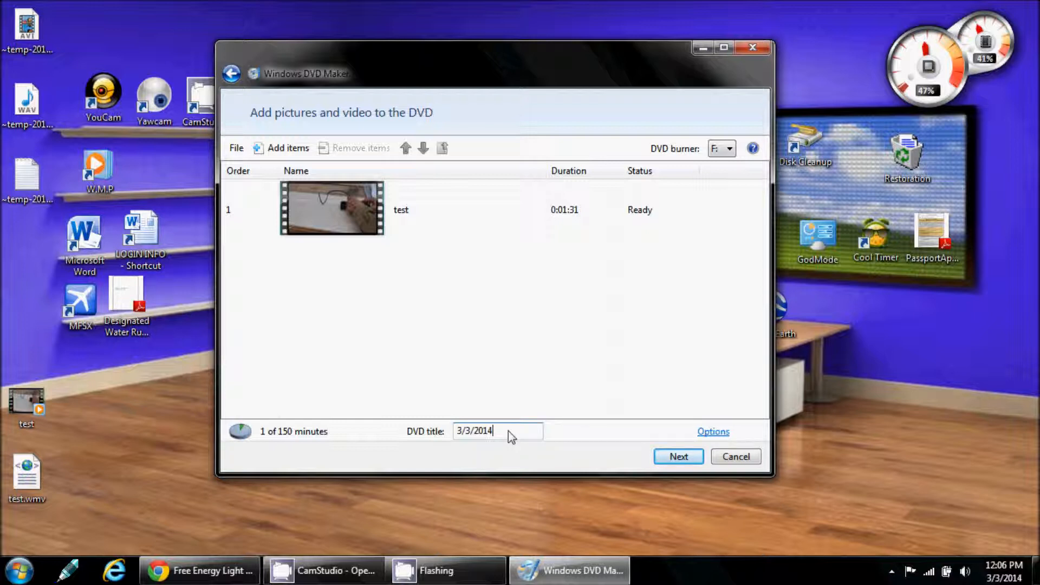
key(Ctrl+A)
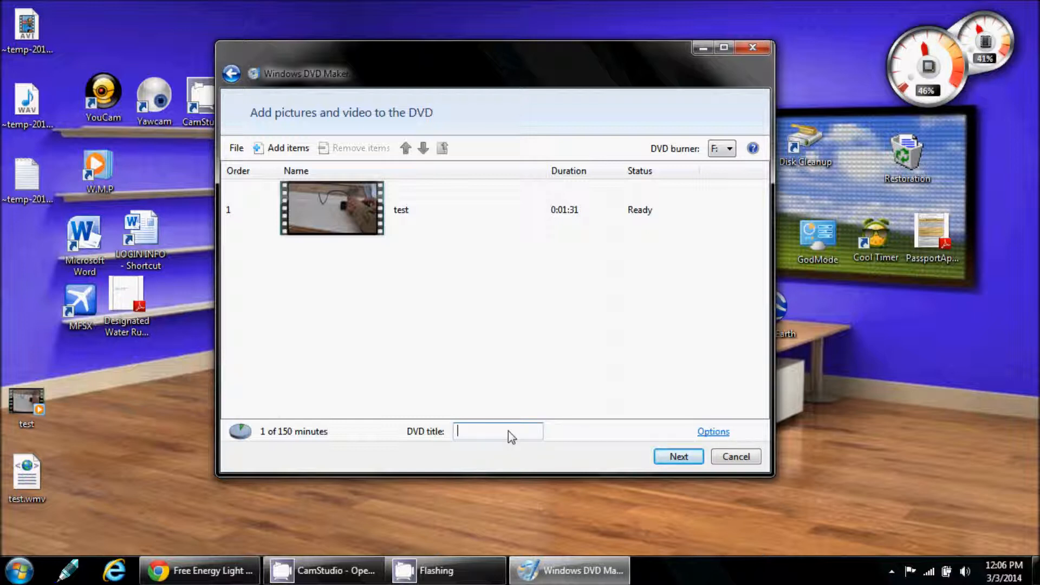
text(test)
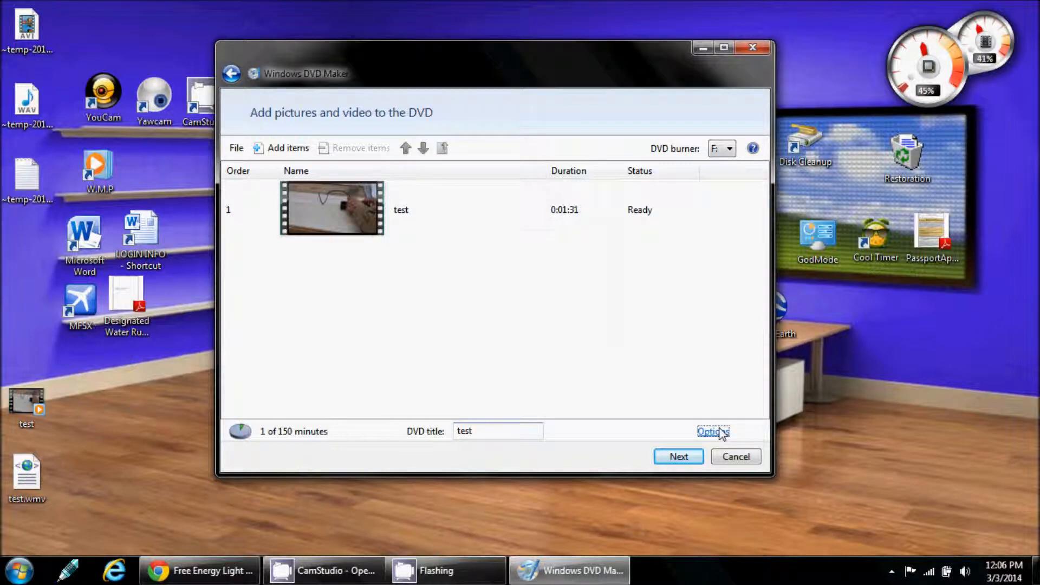
- Confirm DVD Options with Start with DVD menu, 16:9 aspect ratio and NTSC format
click(713, 431)
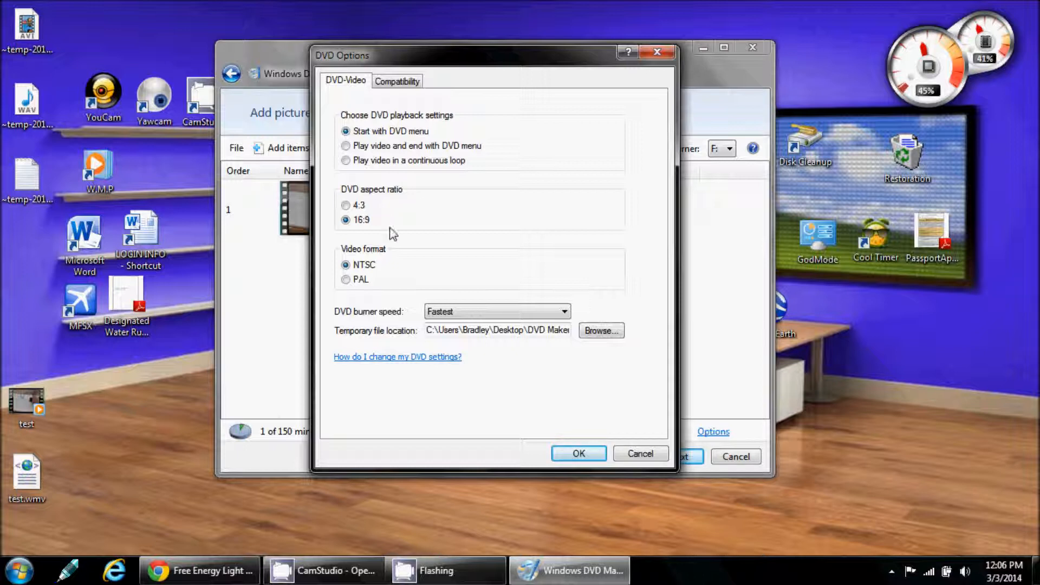
mouse_move(373, 227)
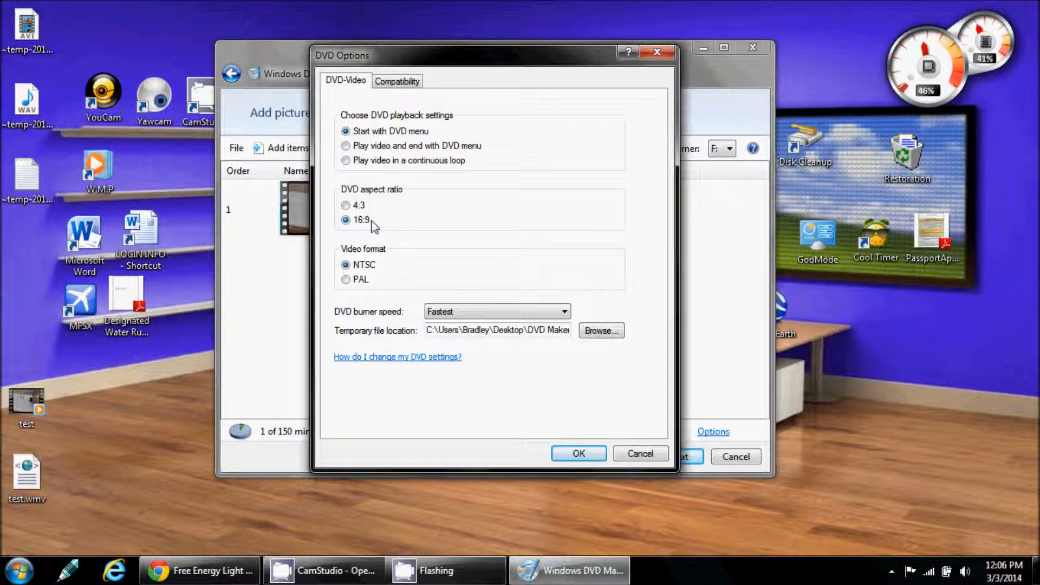
mouse_move(382, 269)
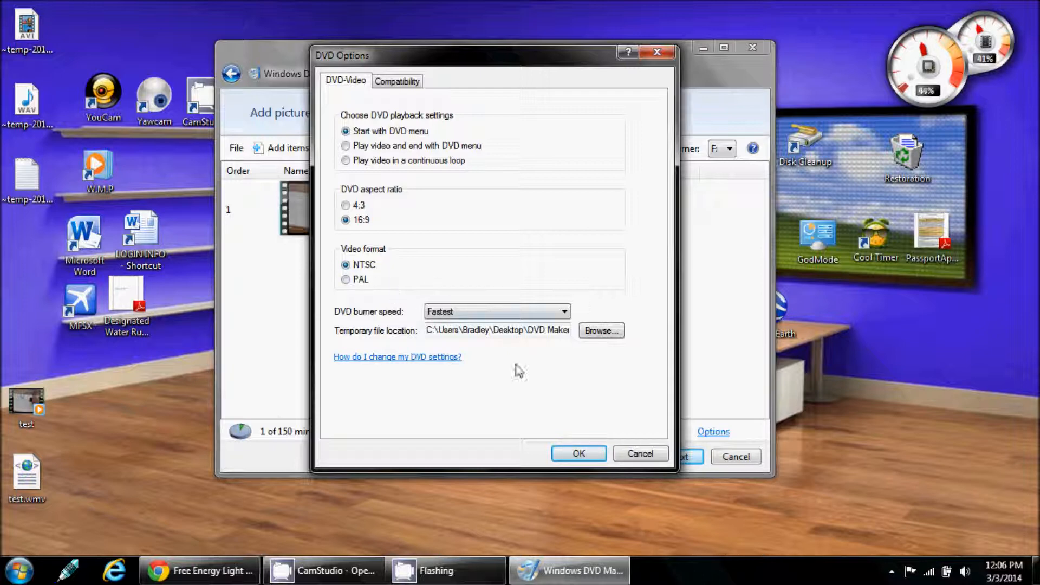
click(578, 453)
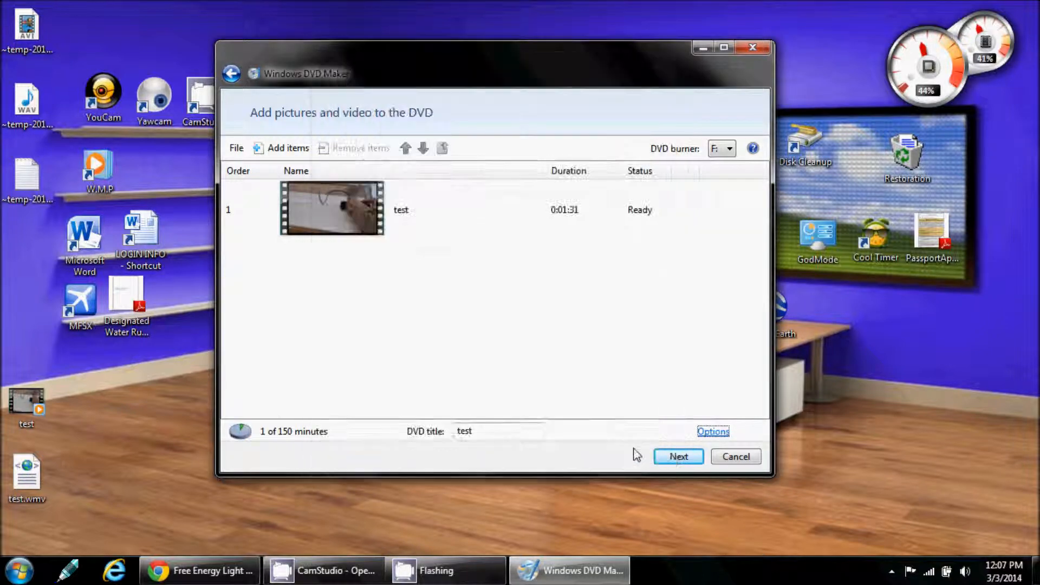
click(484, 435)
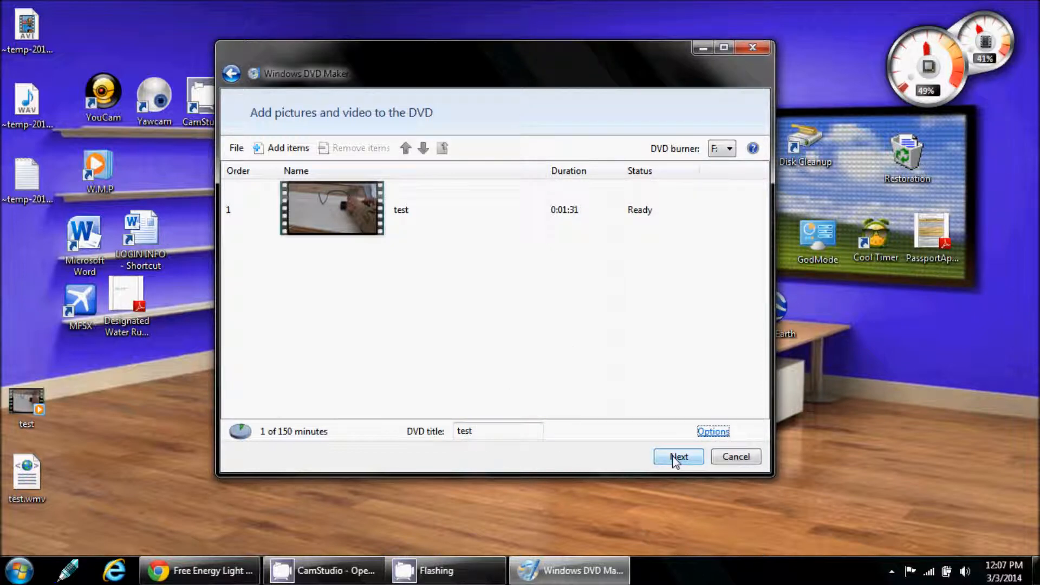
- Advance to the Ready to burn page and browse menu styles, previewing Page Flip toward Performance
click(678, 456)
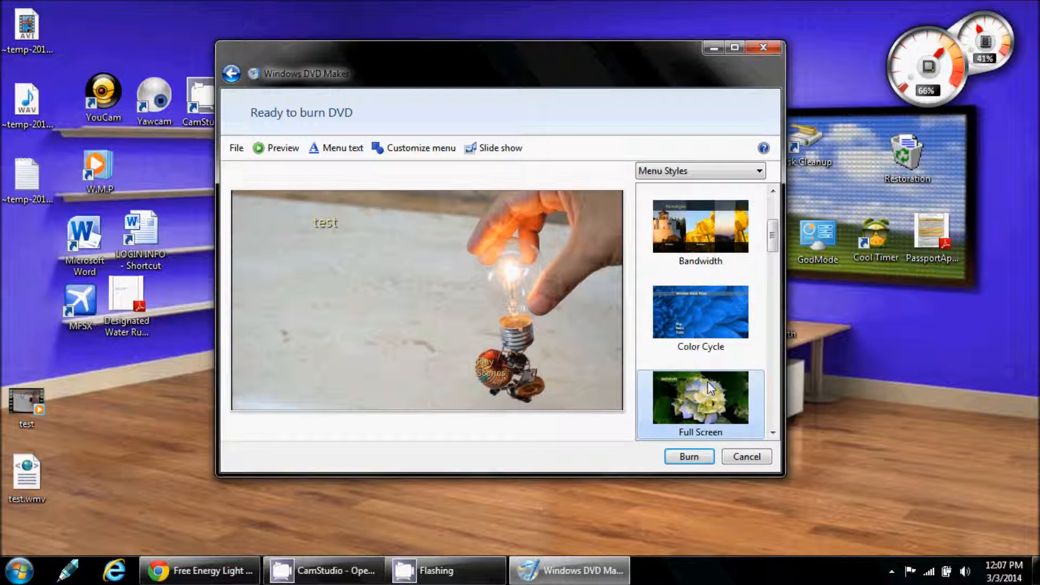
click(700, 312)
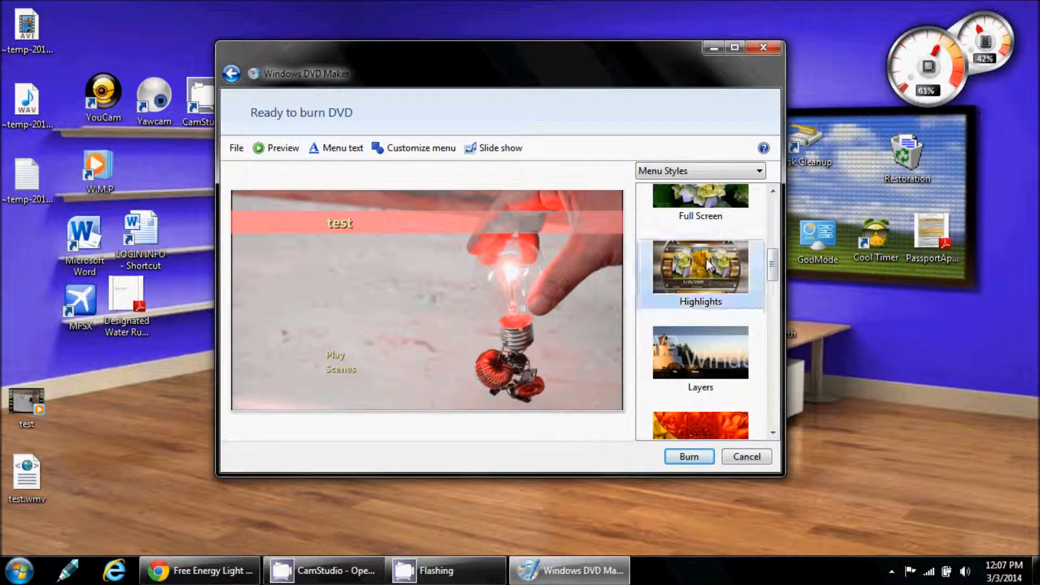
scroll(down, 3)
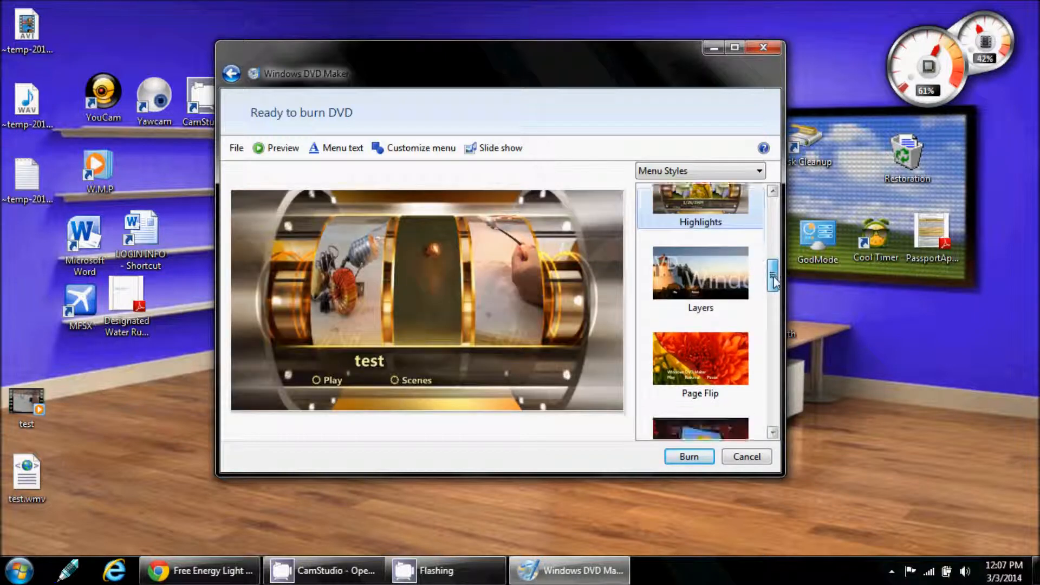
click(700, 307)
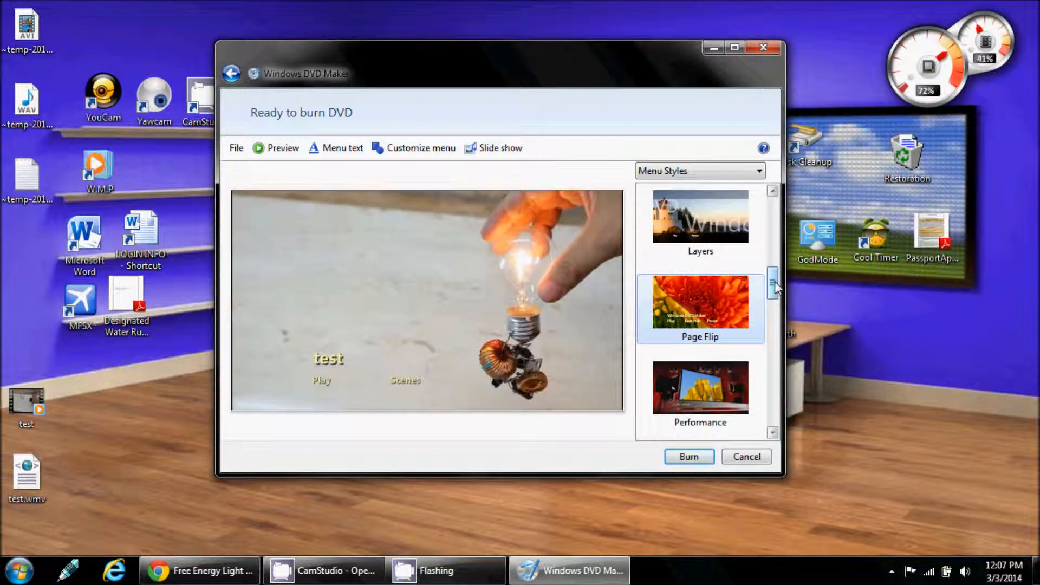
scroll(down, 3)
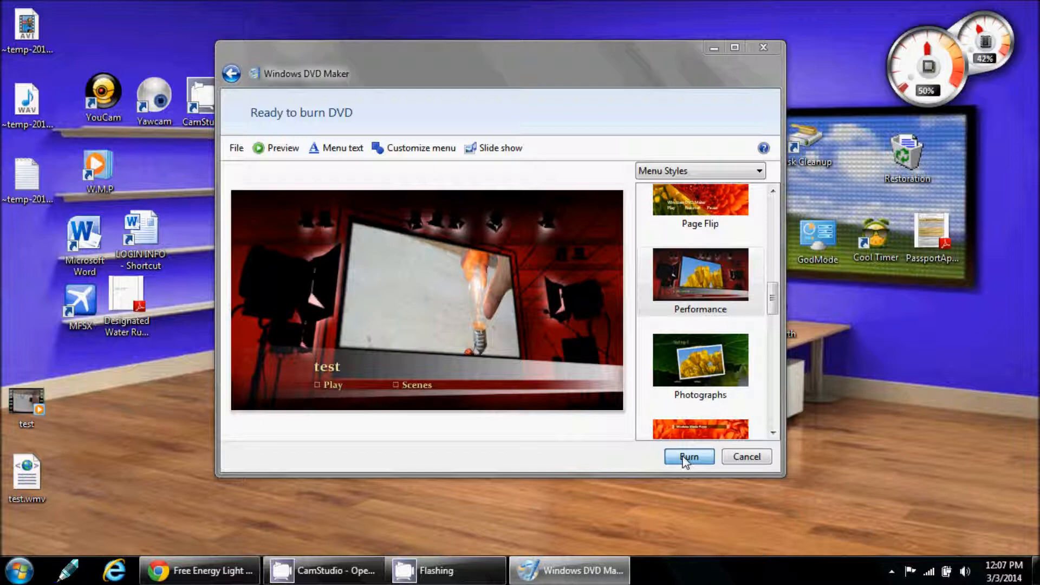
- Attempt the burn, dismiss the 'DVD is not recordable' warning, and exit without saving the project
click(689, 457)
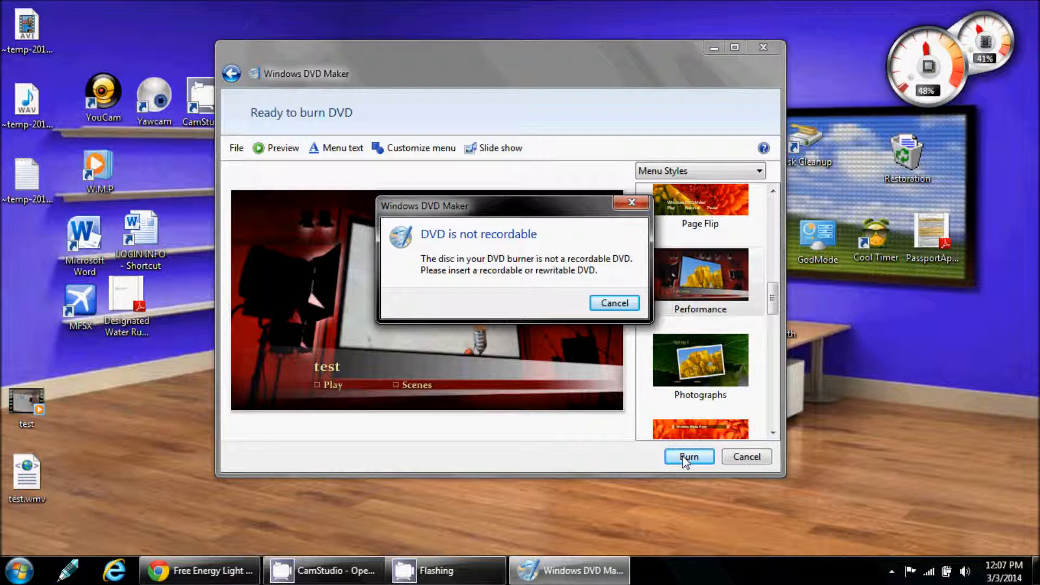
mouse_move(648, 470)
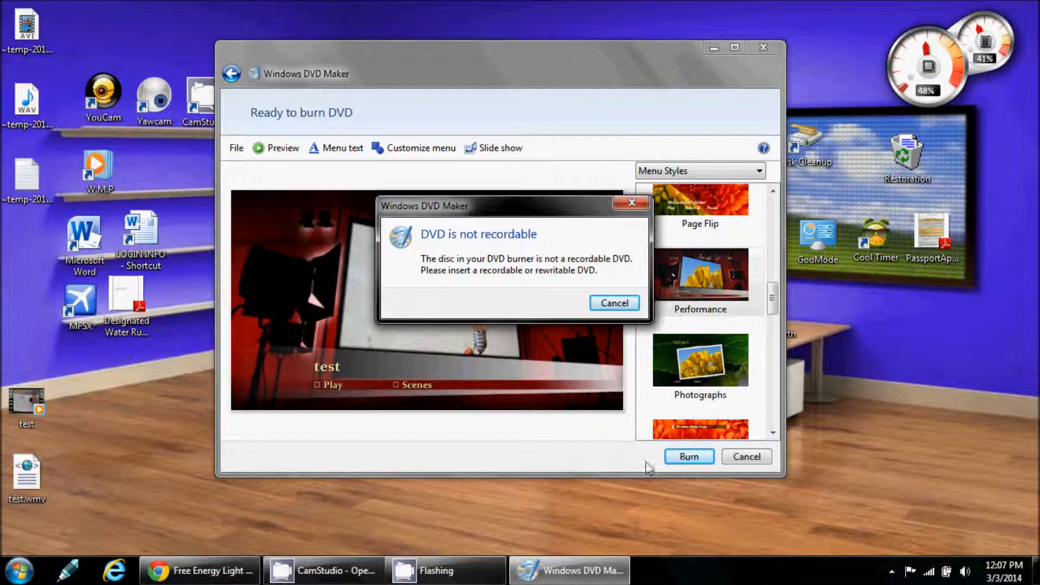
click(614, 304)
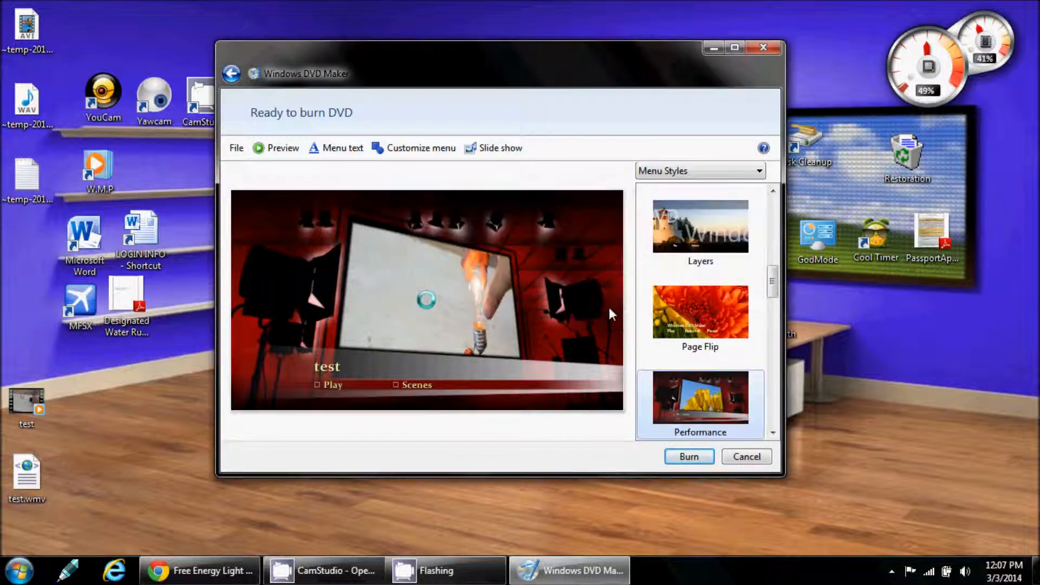
mouse_move(757, 57)
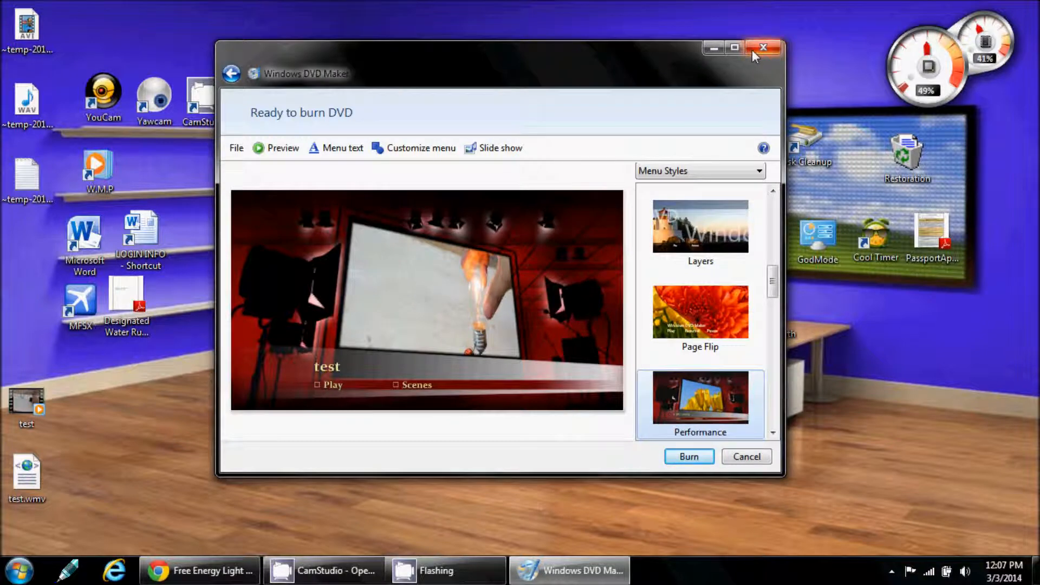
click(763, 47)
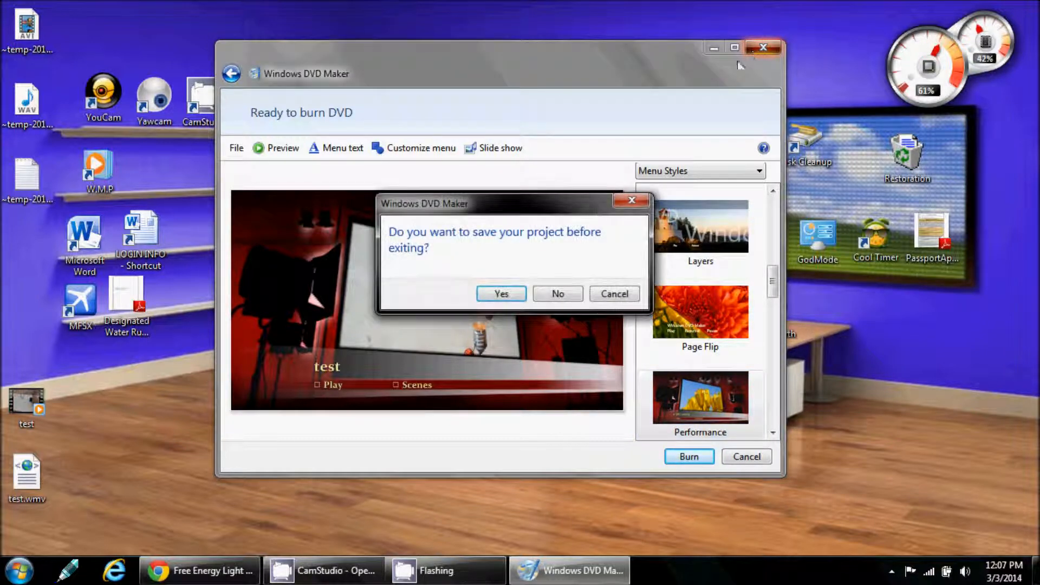
click(558, 294)
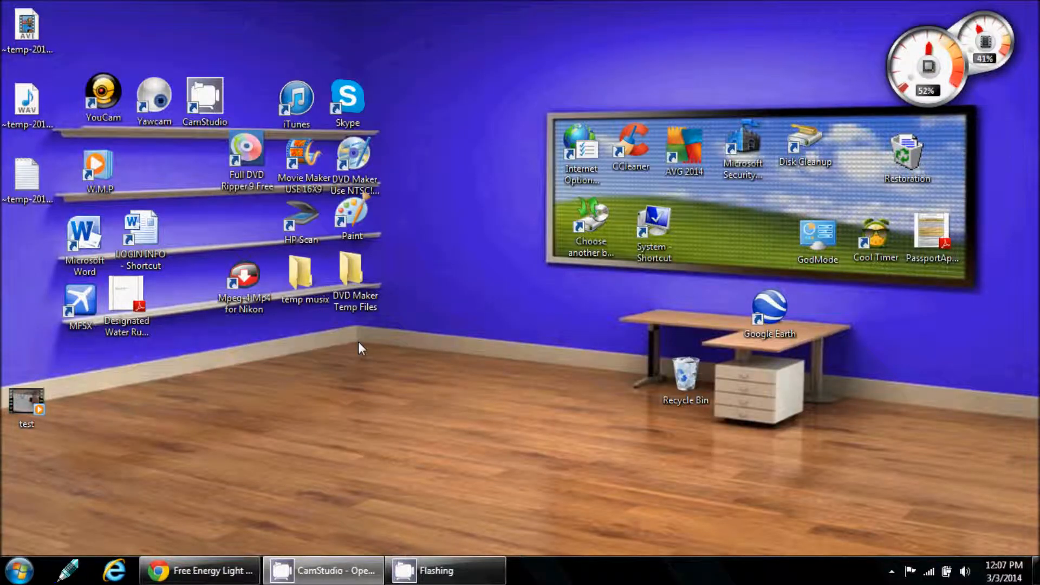
mouse_move(123, 40)
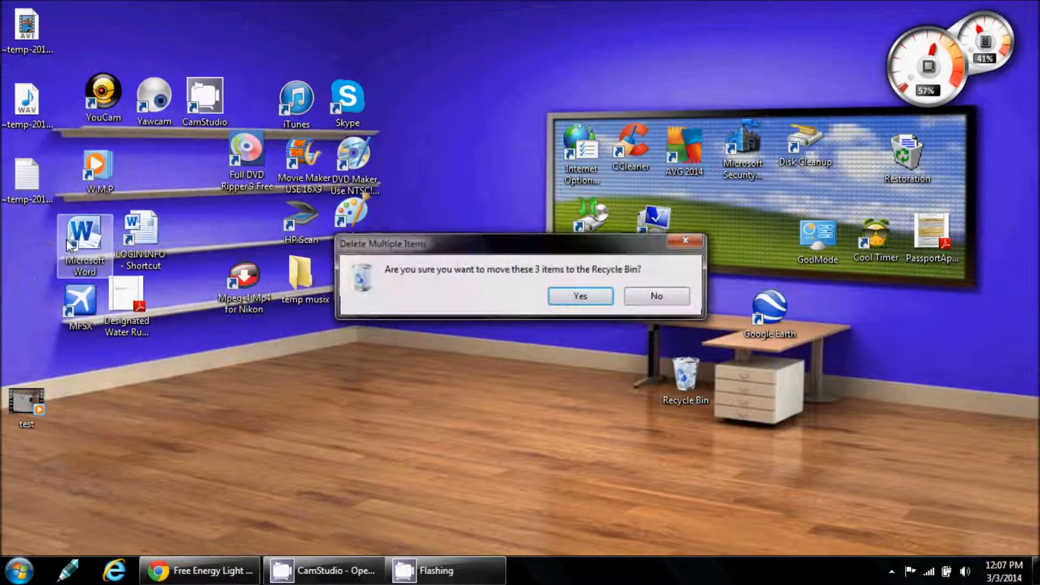
- Confirm the Delete Multiple Items prompt to send the three desktop items to the Recycle Bin
click(579, 296)
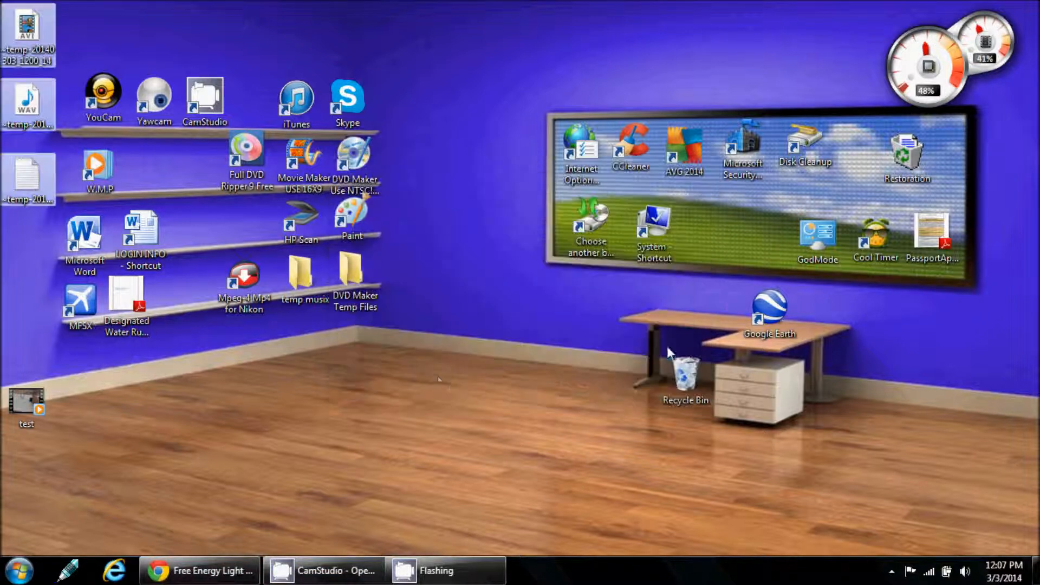
mouse_move(312, 389)
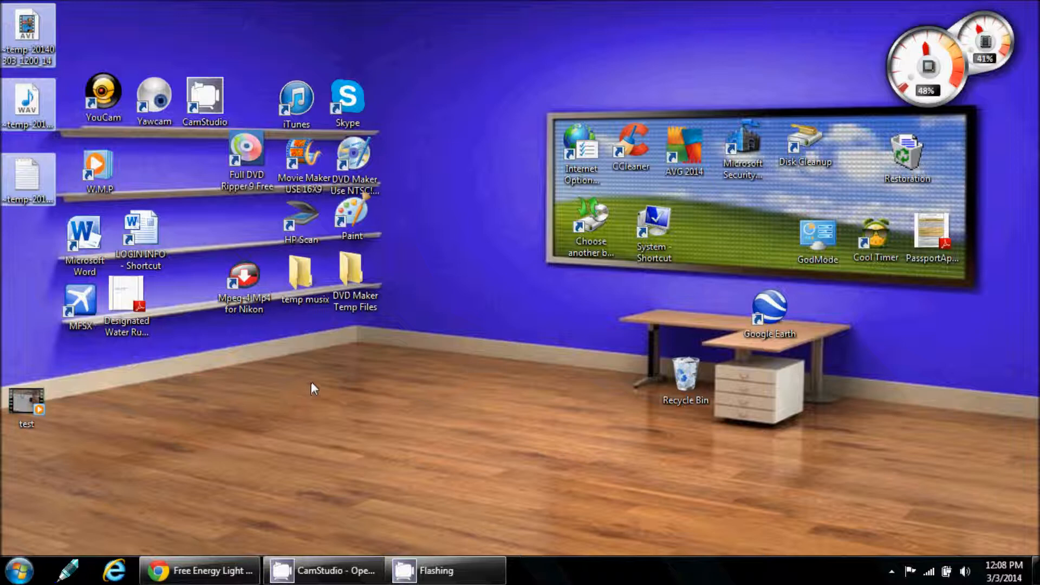